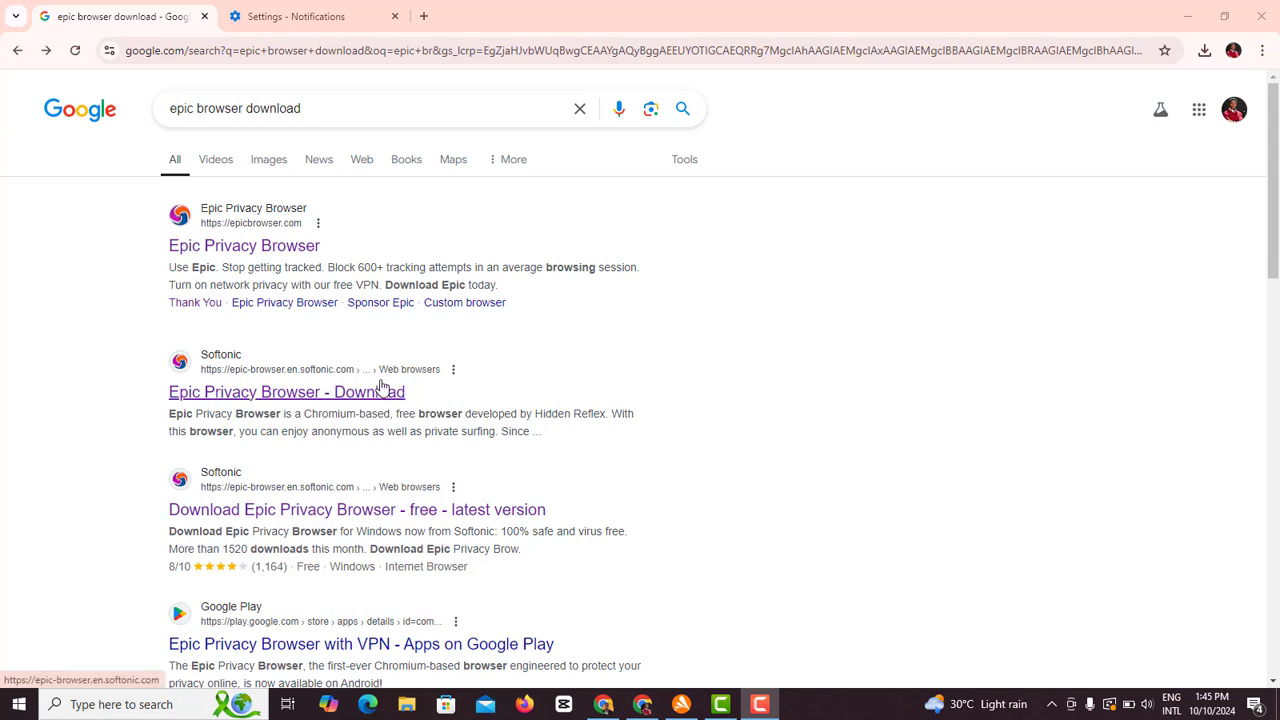
mouse_move(468, 418)
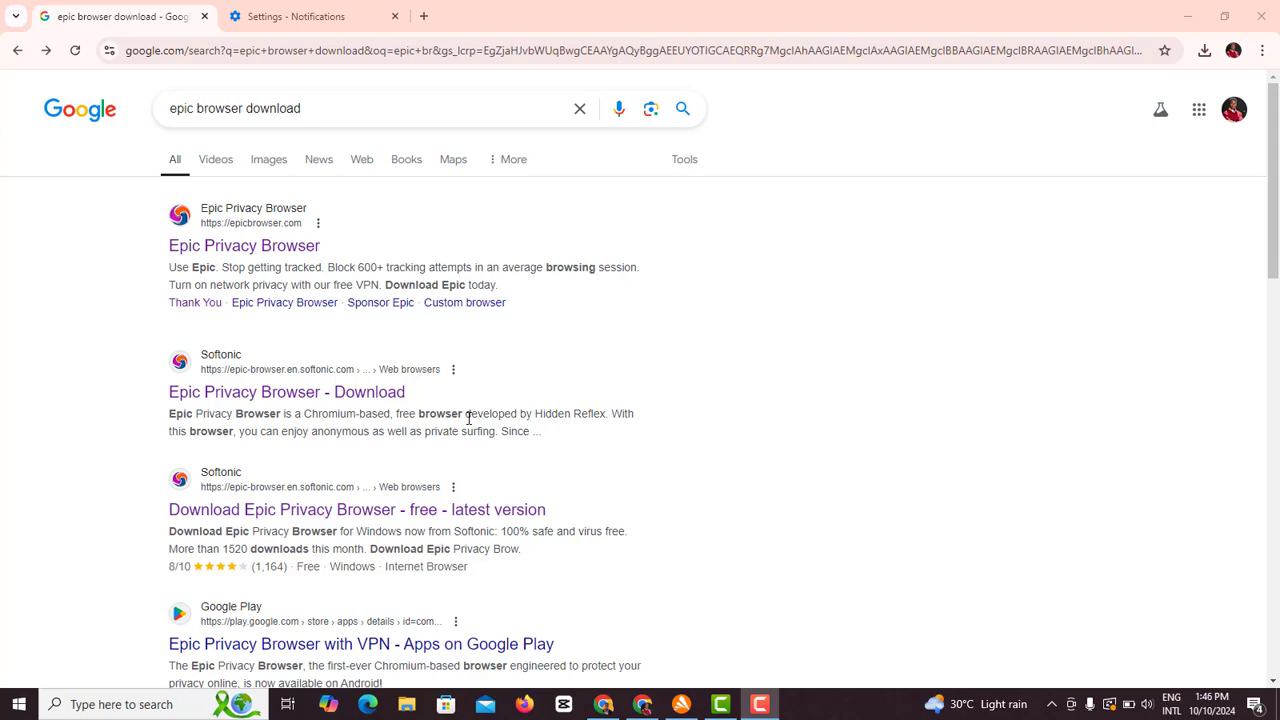
mouse_move(425, 428)
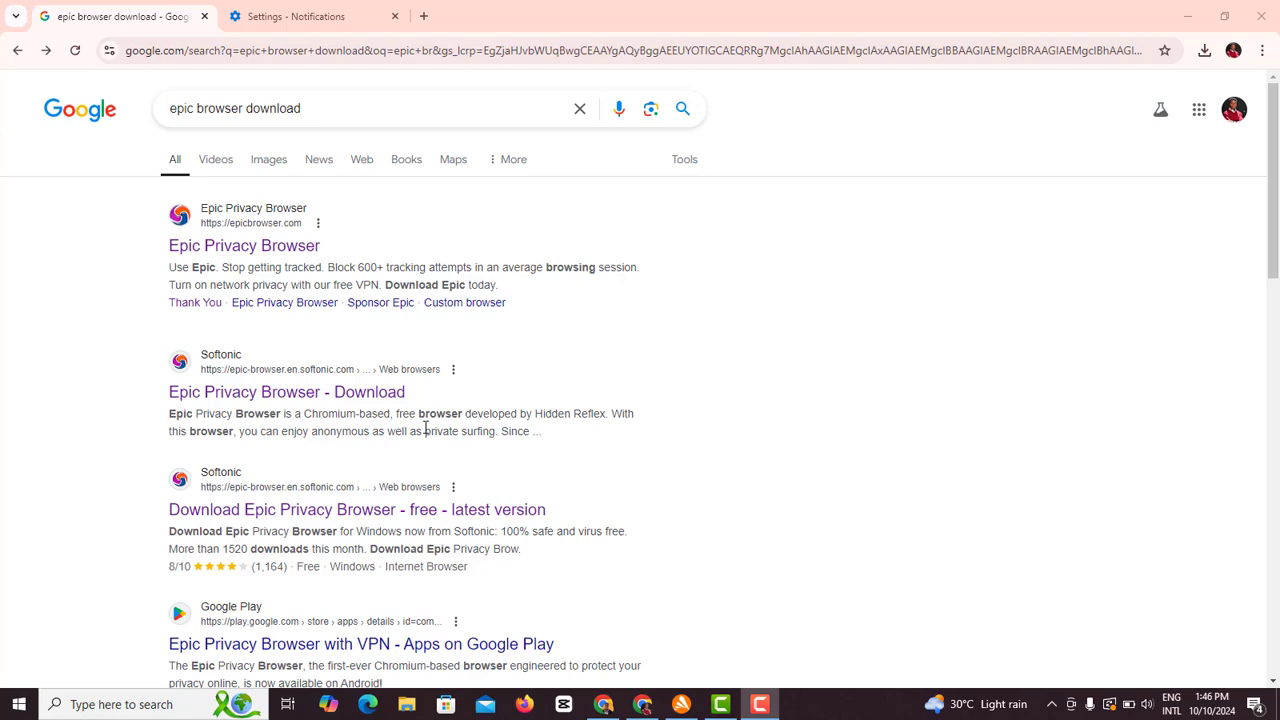
- Scroll through the Epic Browser search results and select the search query
scroll(down, 3)
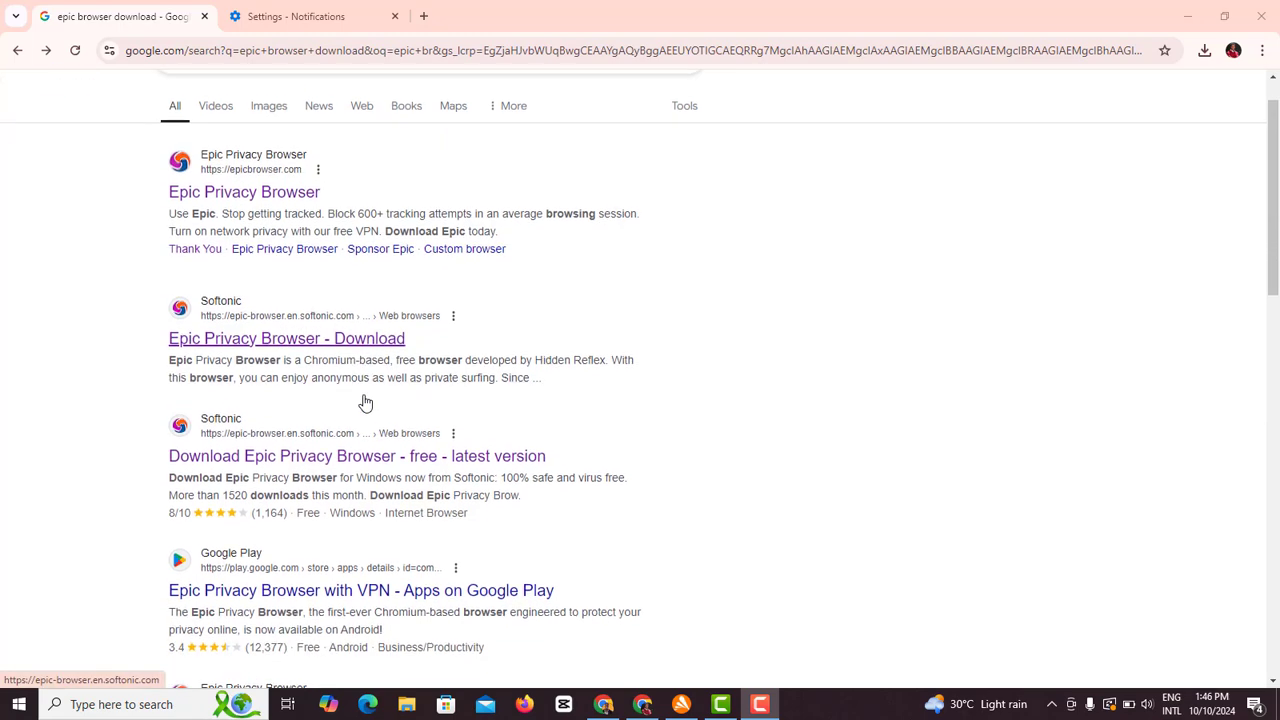
scroll(down, 3)
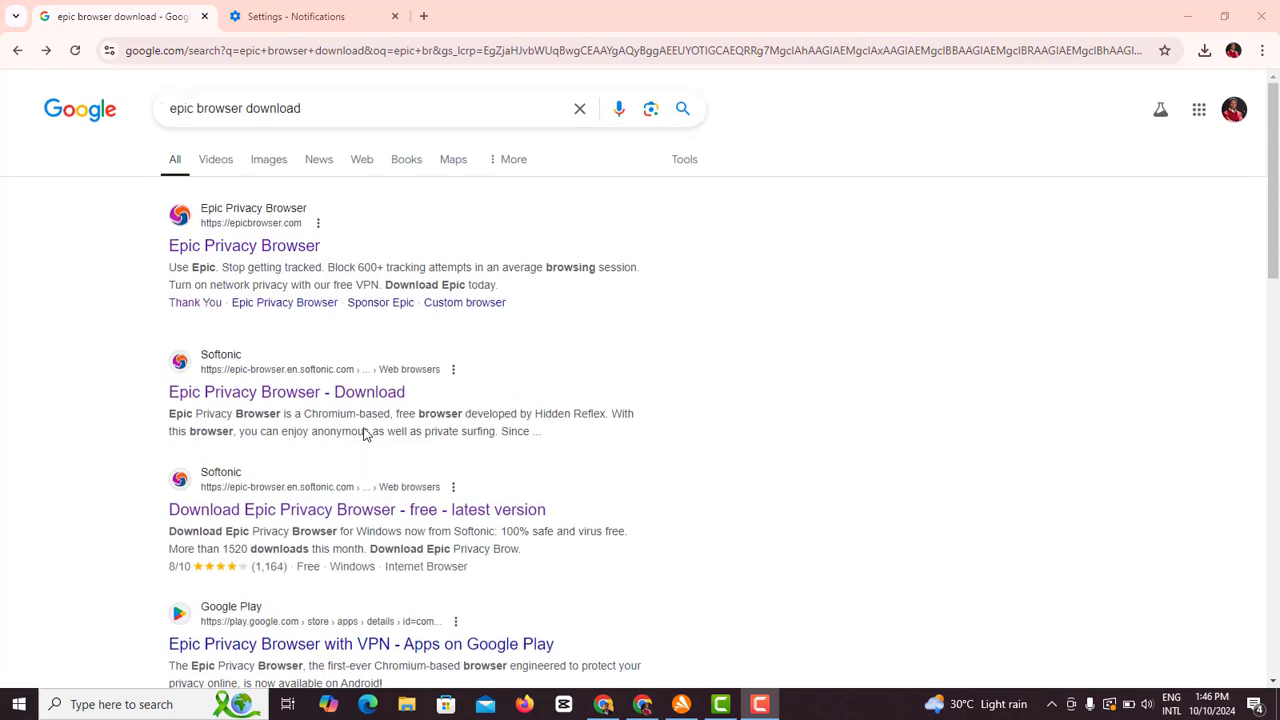
mouse_move(364, 295)
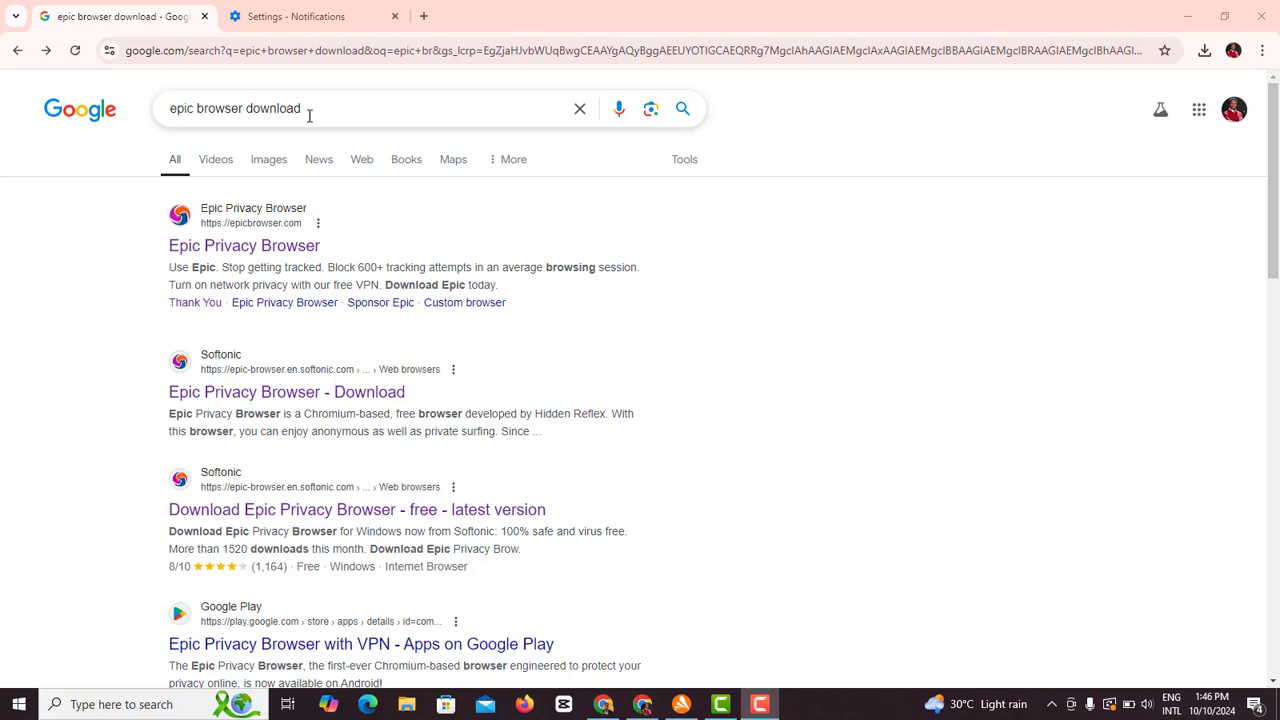
triple_click(235, 108)
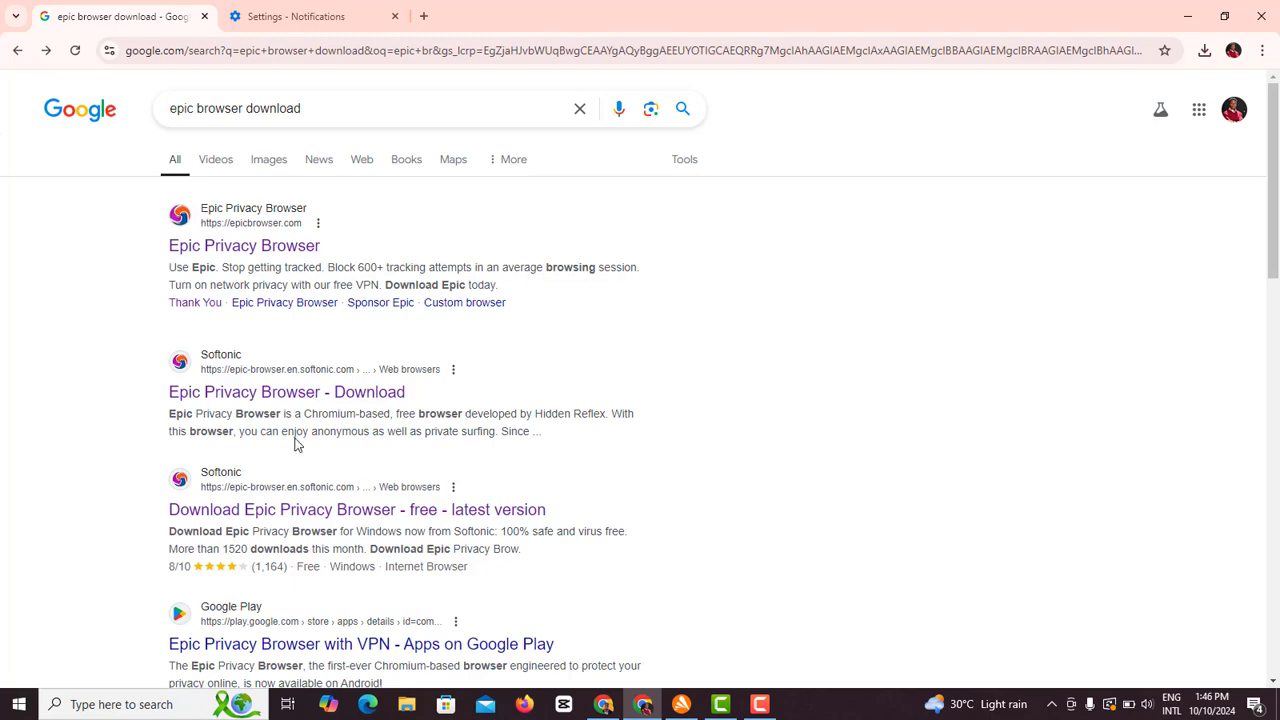
scroll(down, 3)
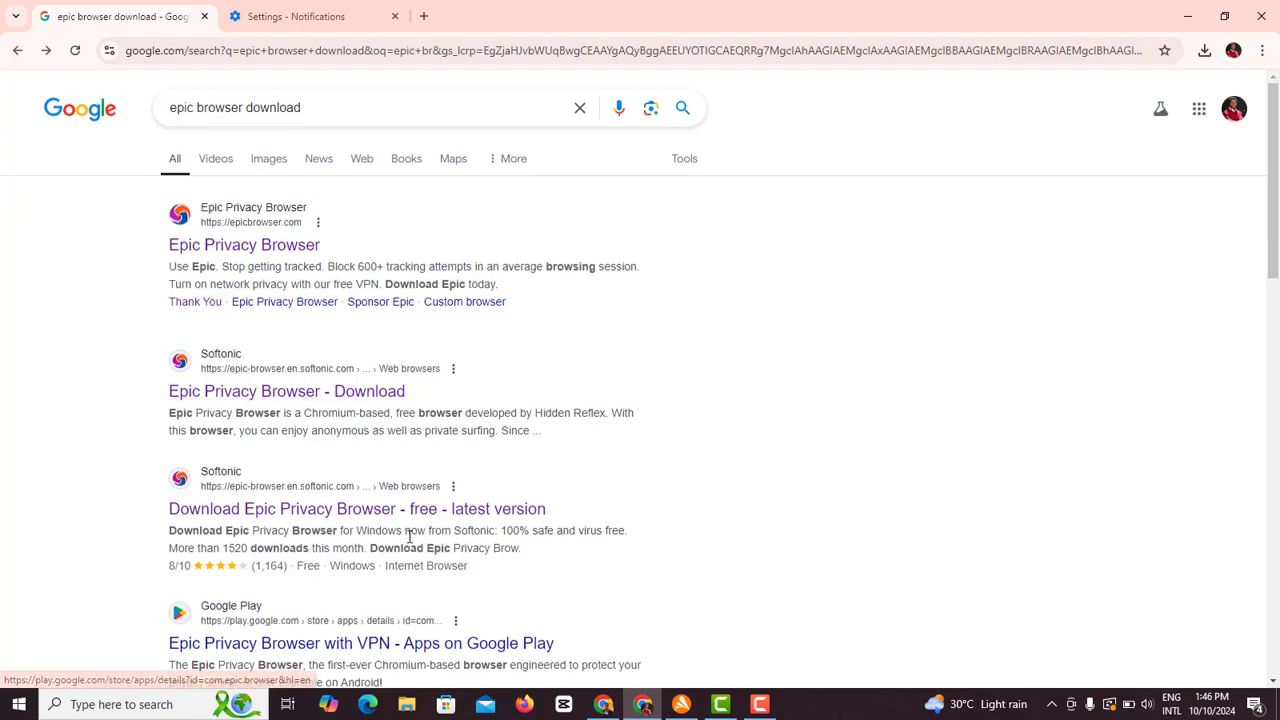
scroll(down, 3)
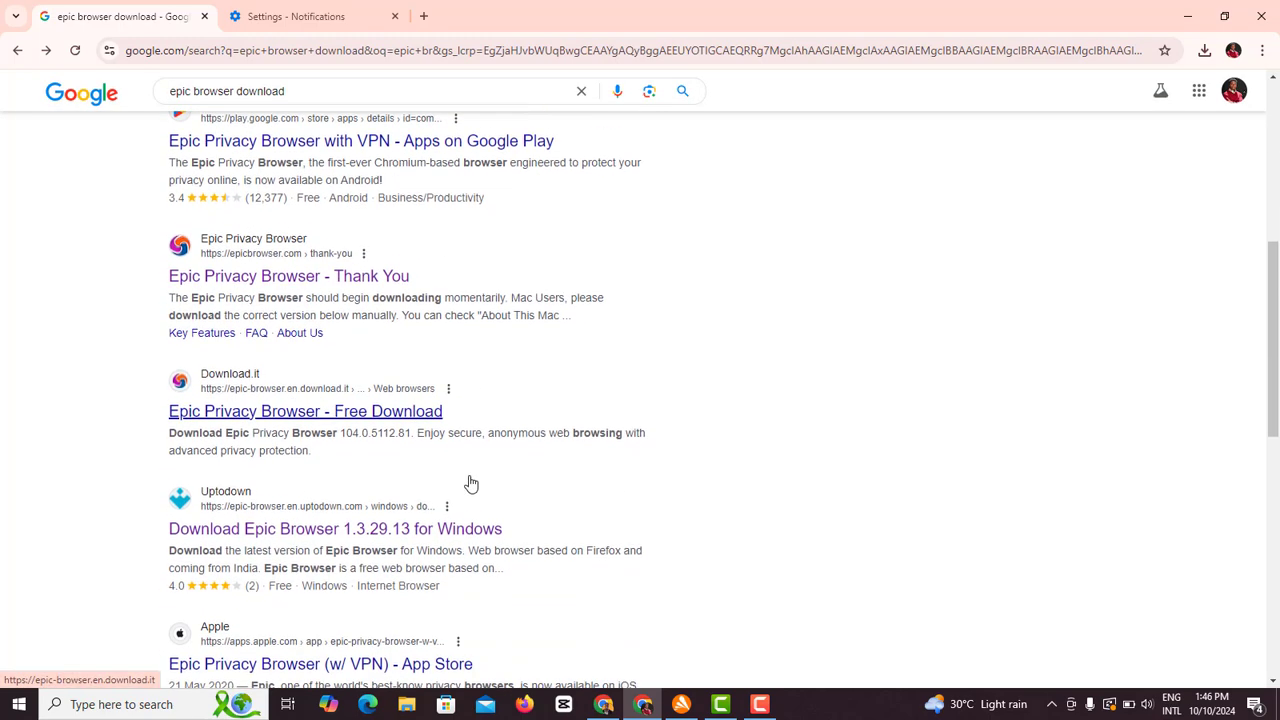
scroll(down, 3)
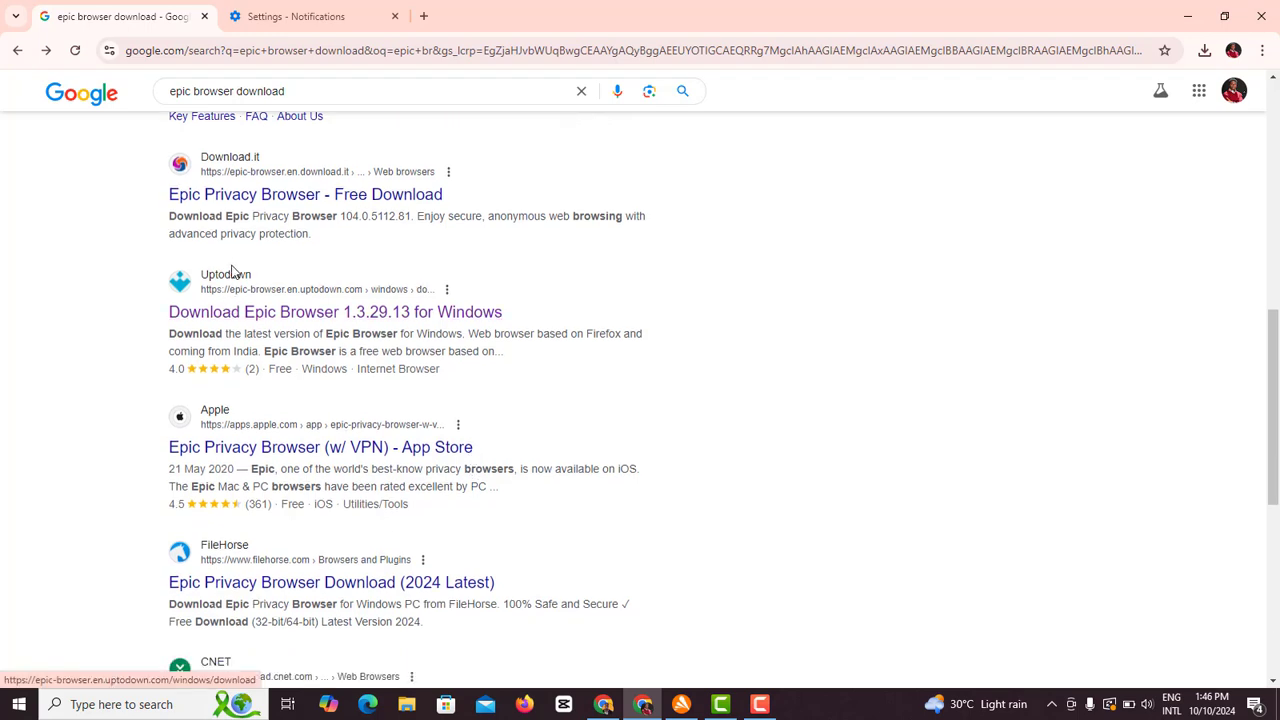
- Download the Epic Browser 1.3.29.13 installer from Uptodown and confirm it finished downloading
click(335, 311)
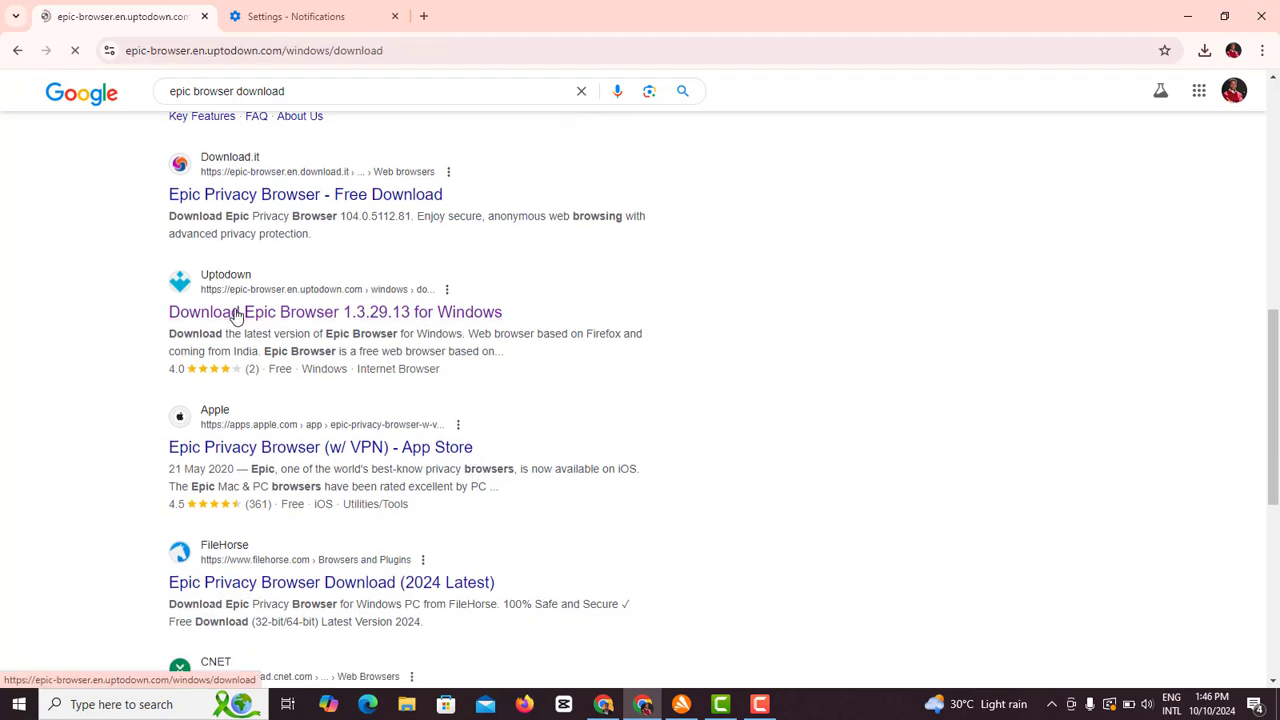
click(335, 311)
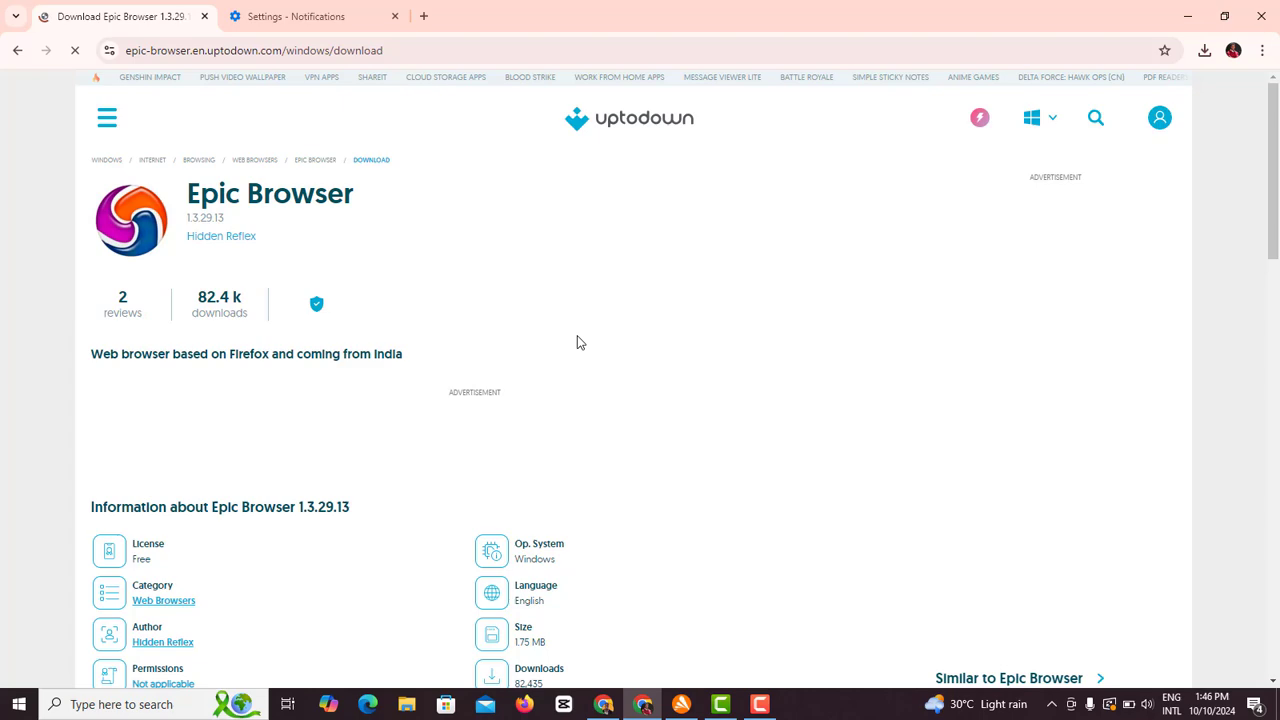
scroll(down, 3)
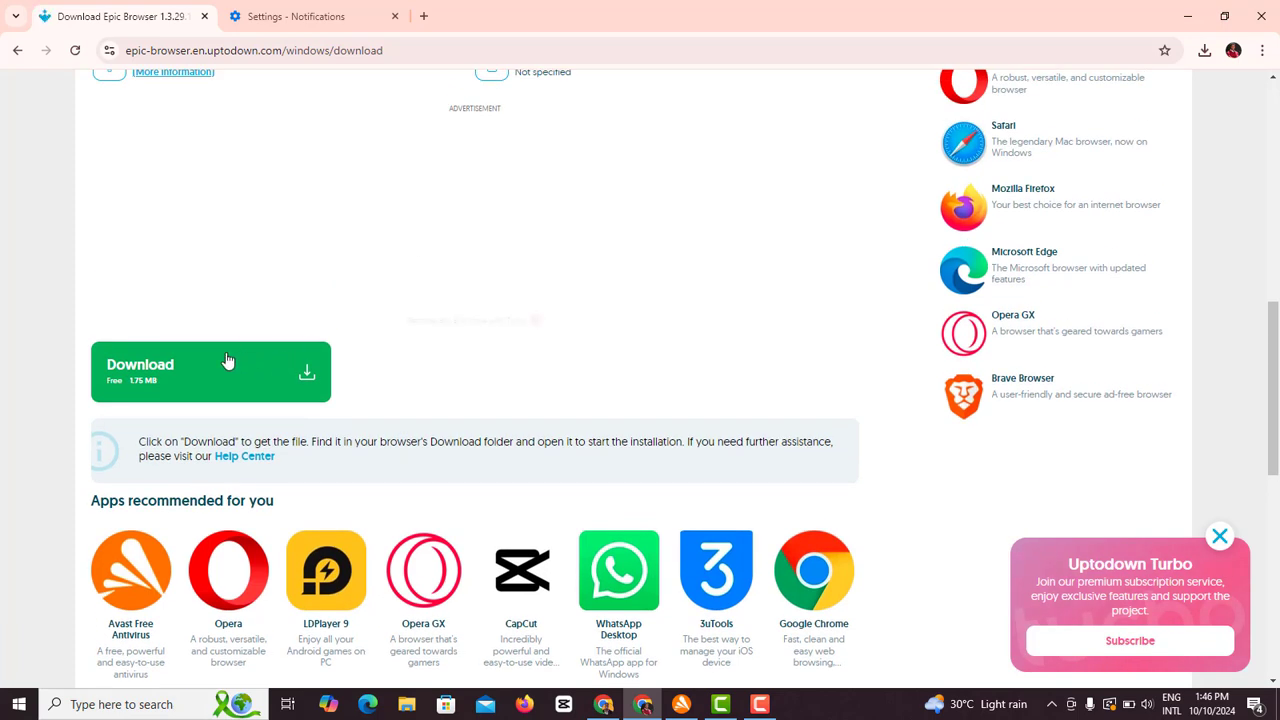
click(210, 371)
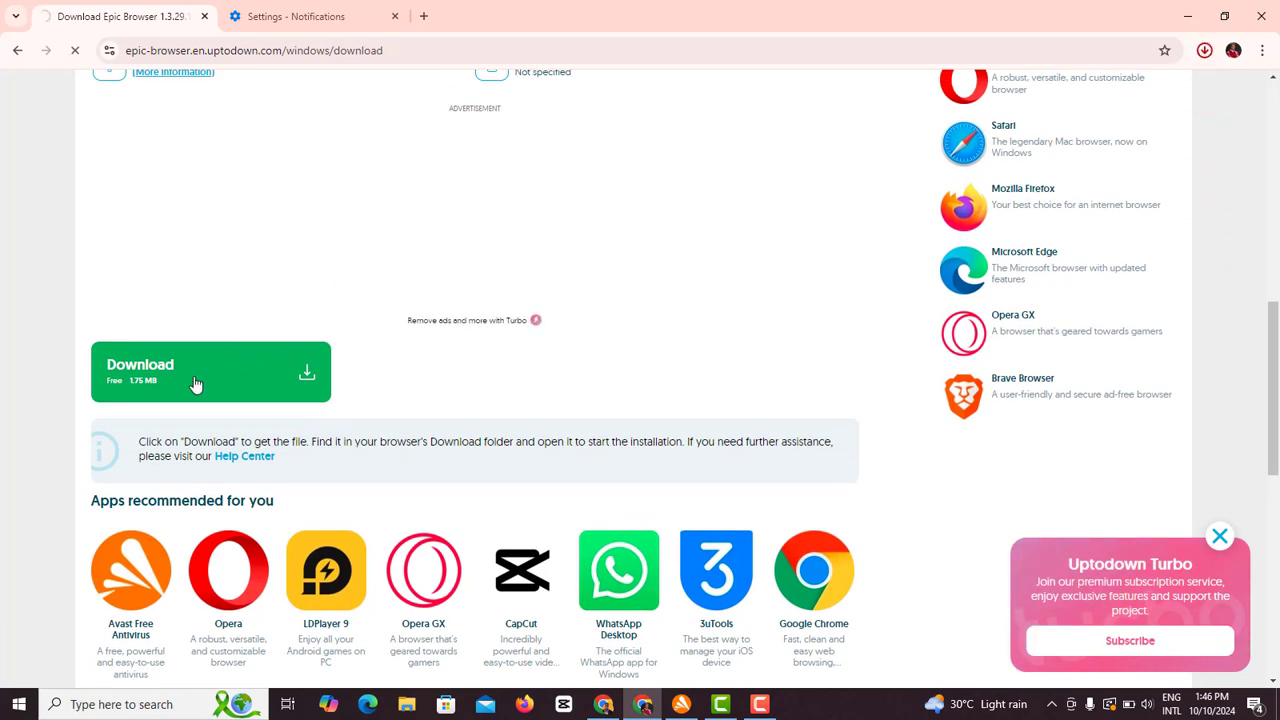
click(1205, 50)
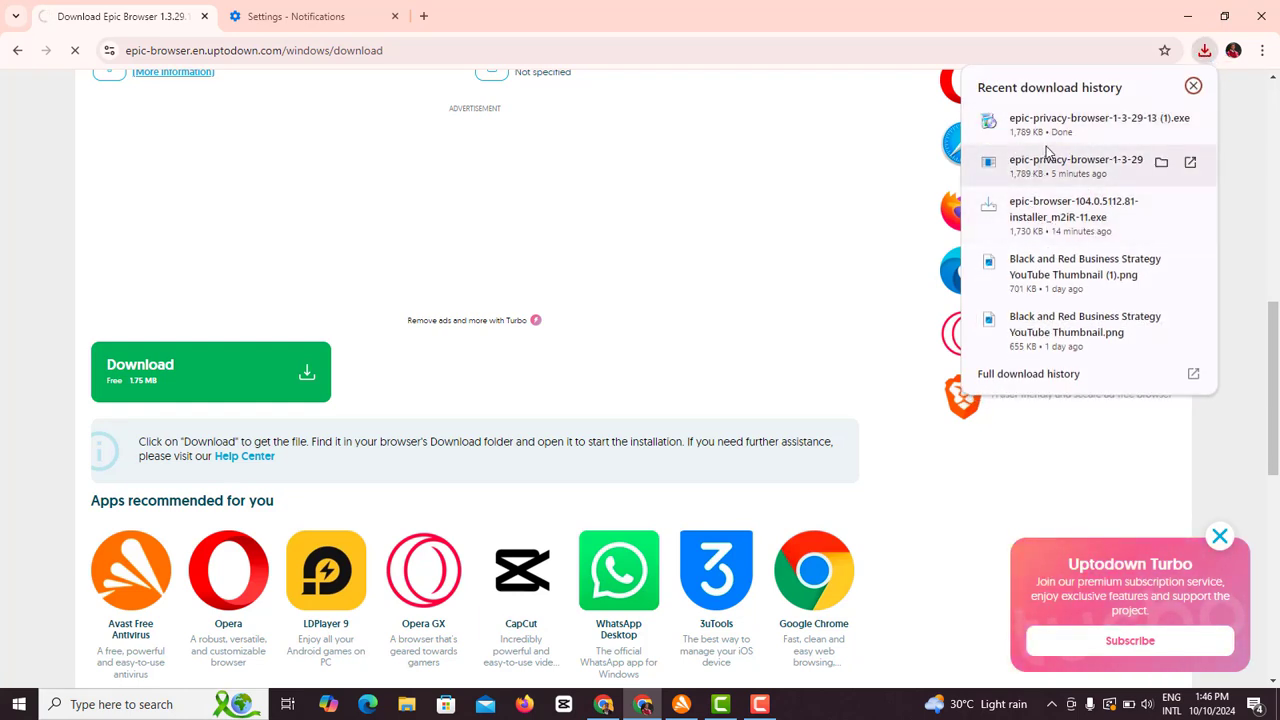
mouse_move(1090, 160)
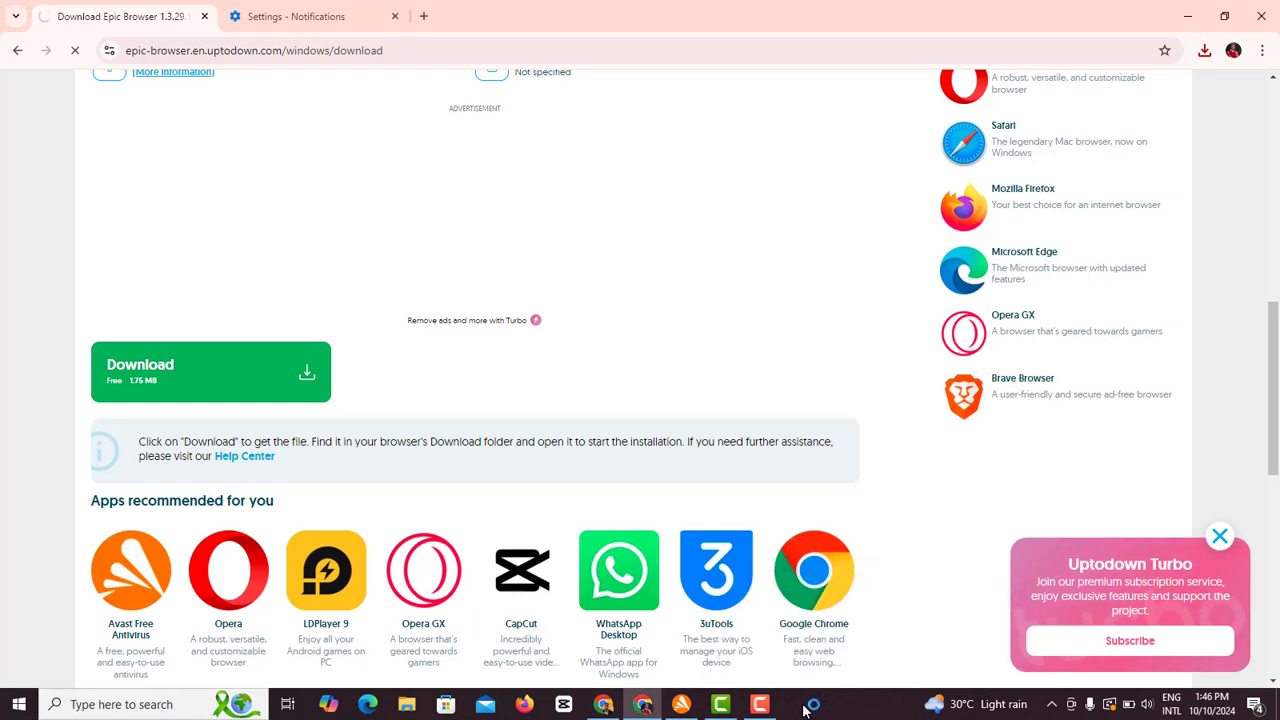
- Launch the downloaded epic-privacy-browser-1-3-29-13 (1).exe installer from the taskbar
click(799, 704)
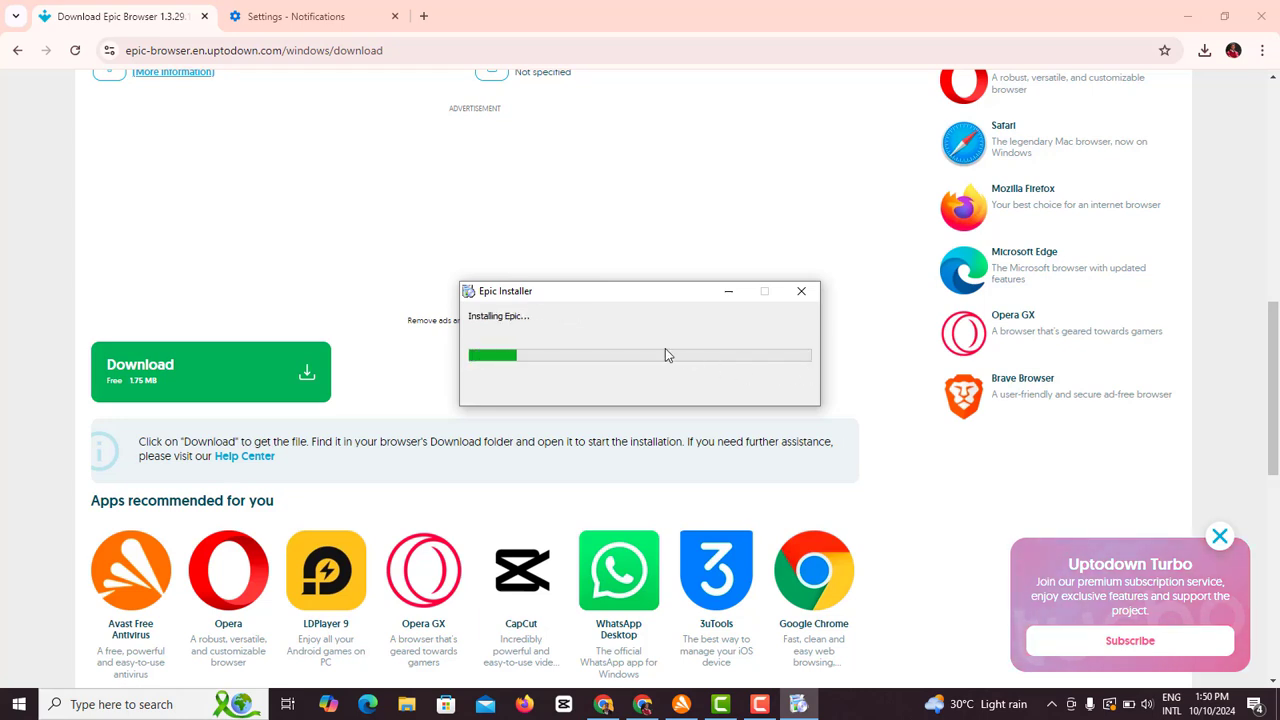
mouse_move(712, 369)
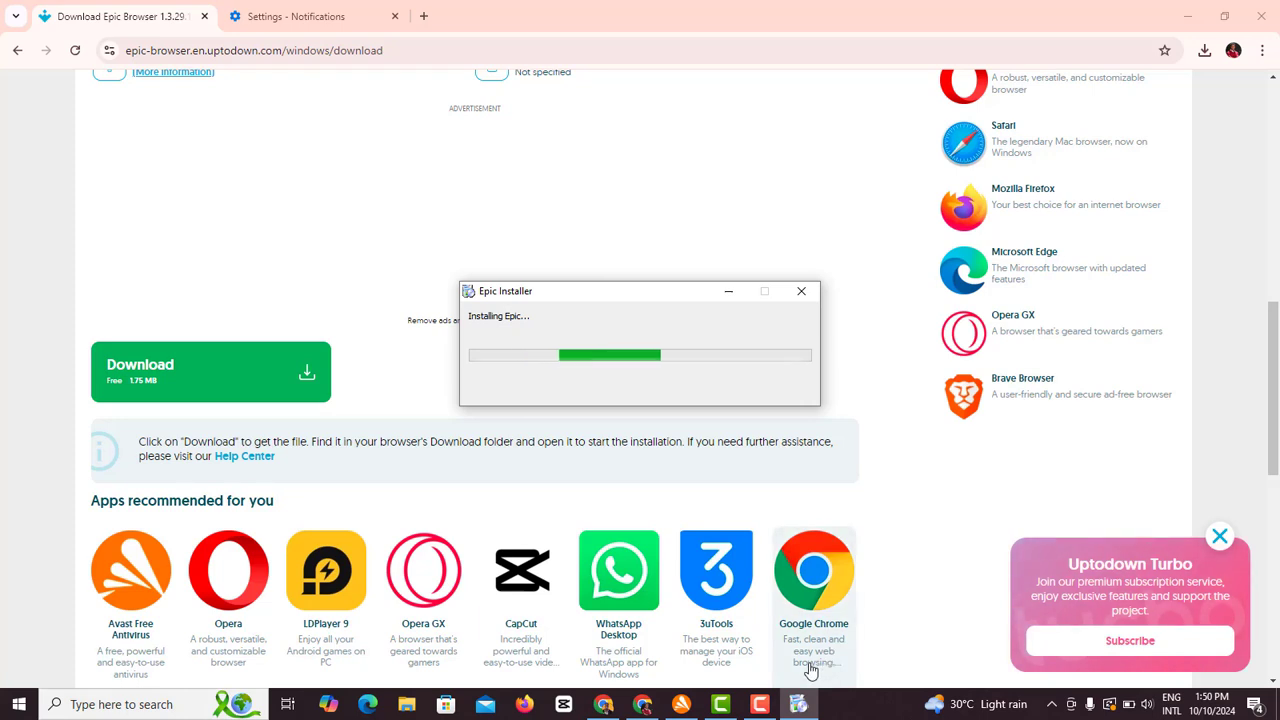
mouse_move(780, 695)
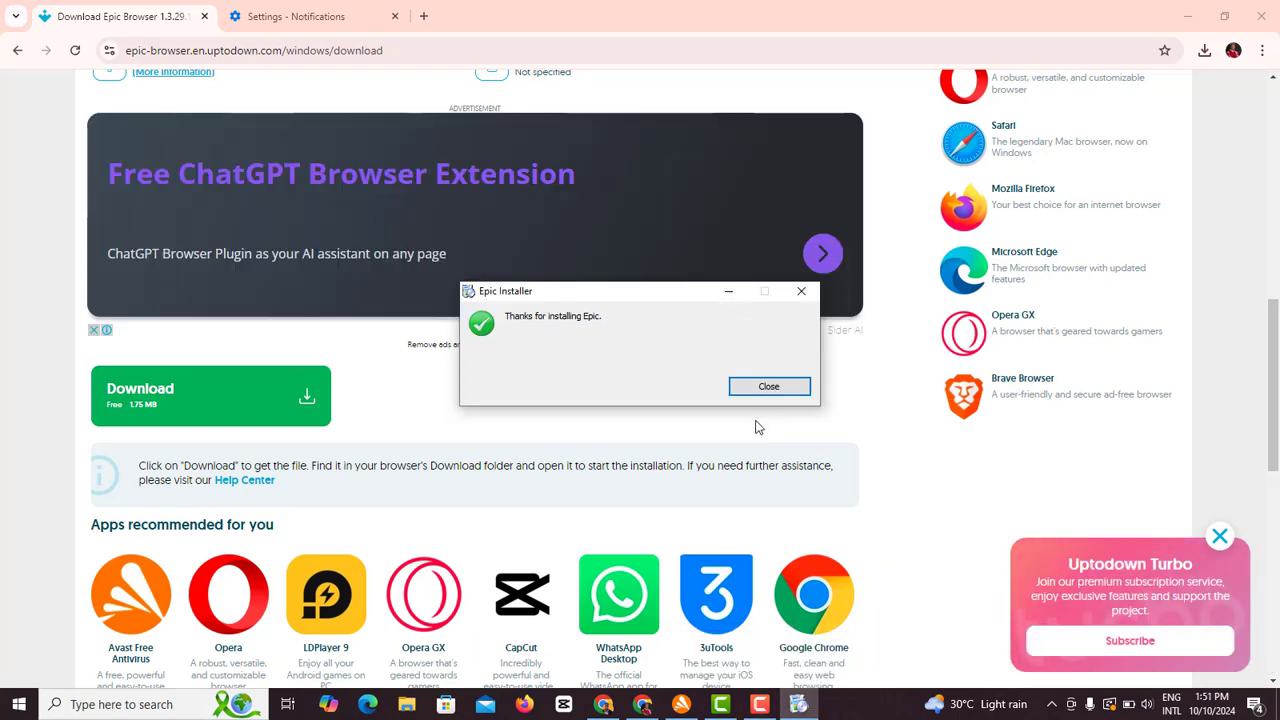
mouse_move(737, 405)
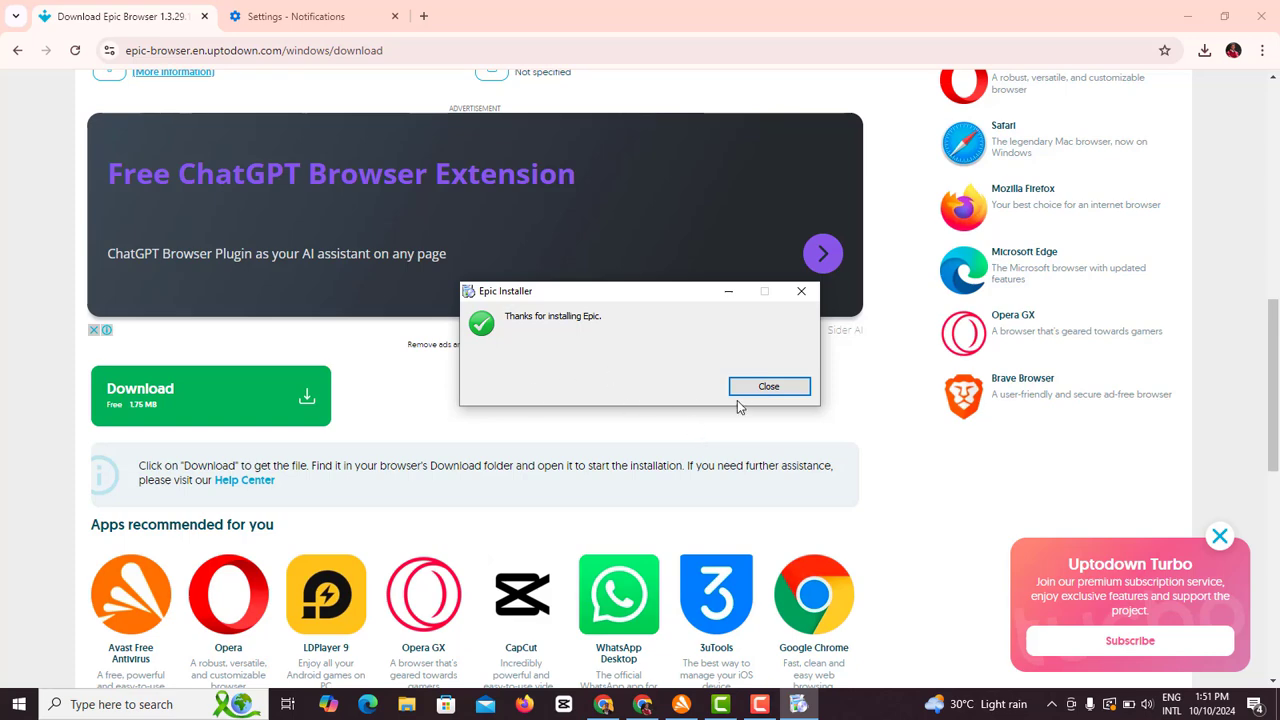
- Close the finished installer, open a new tab and dismiss the features notice
click(768, 386)
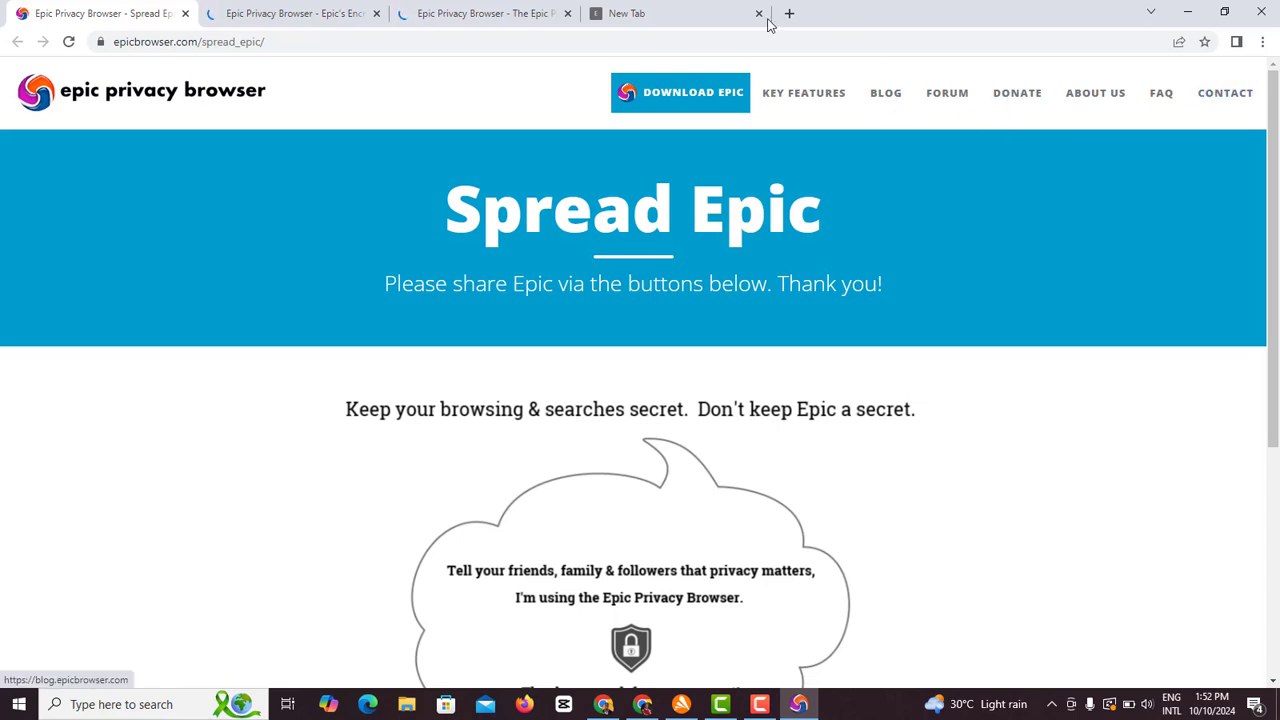
click(789, 13)
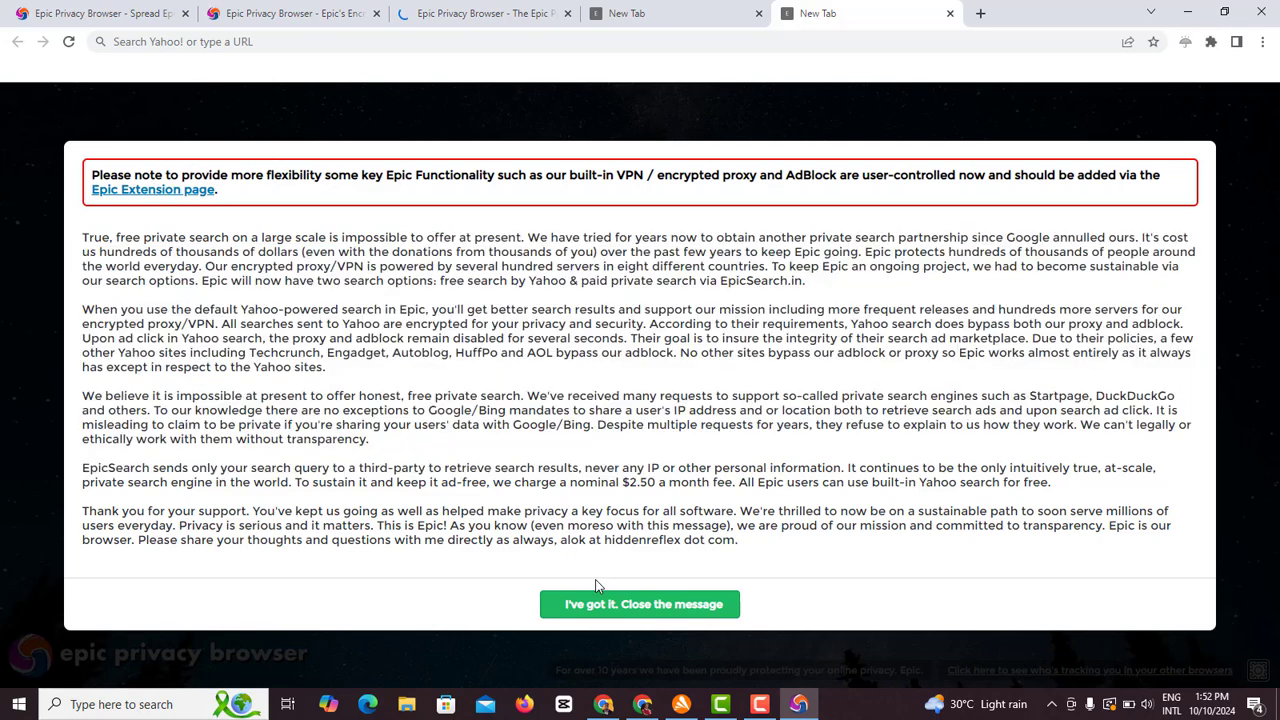
click(640, 604)
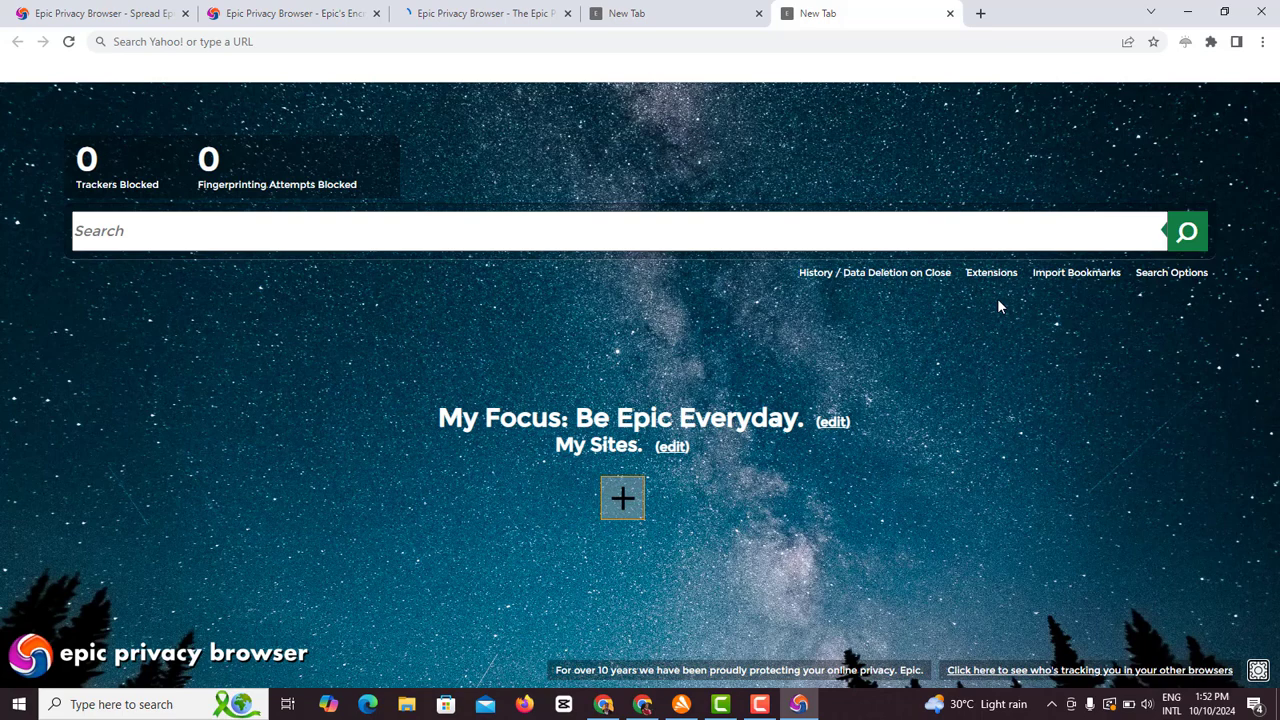
mouse_move(1190, 60)
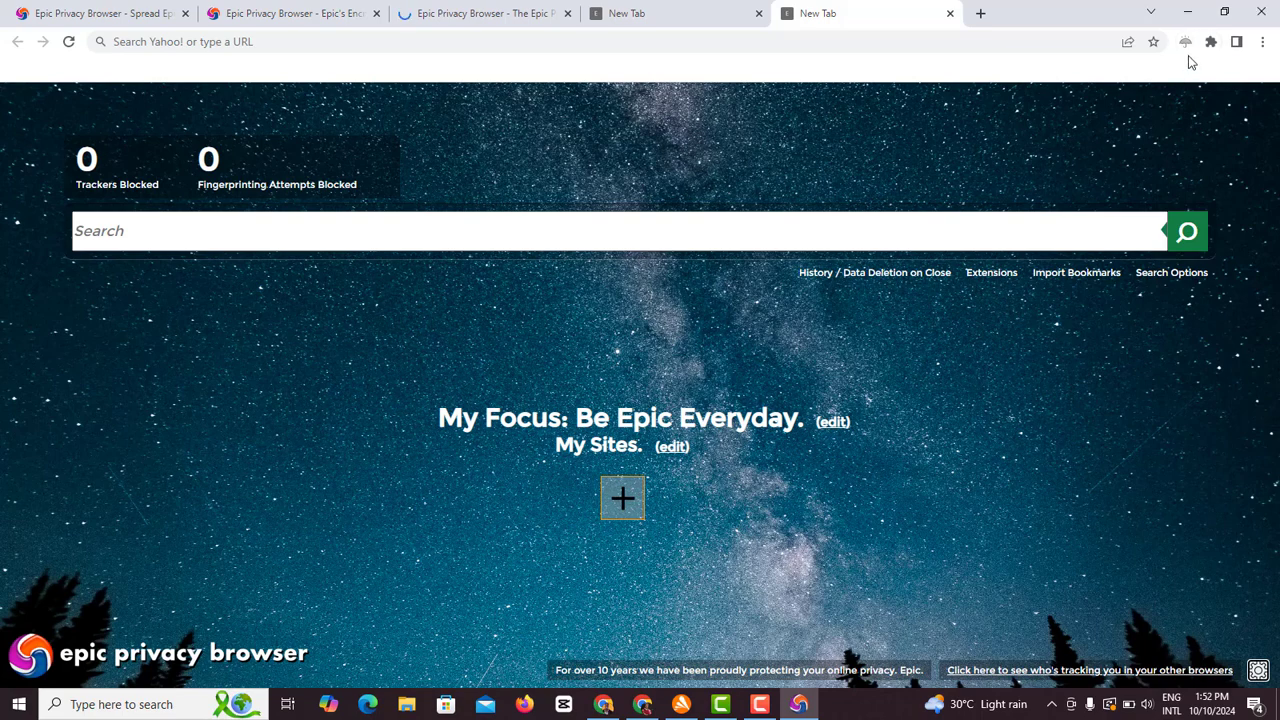
mouse_move(1166, 71)
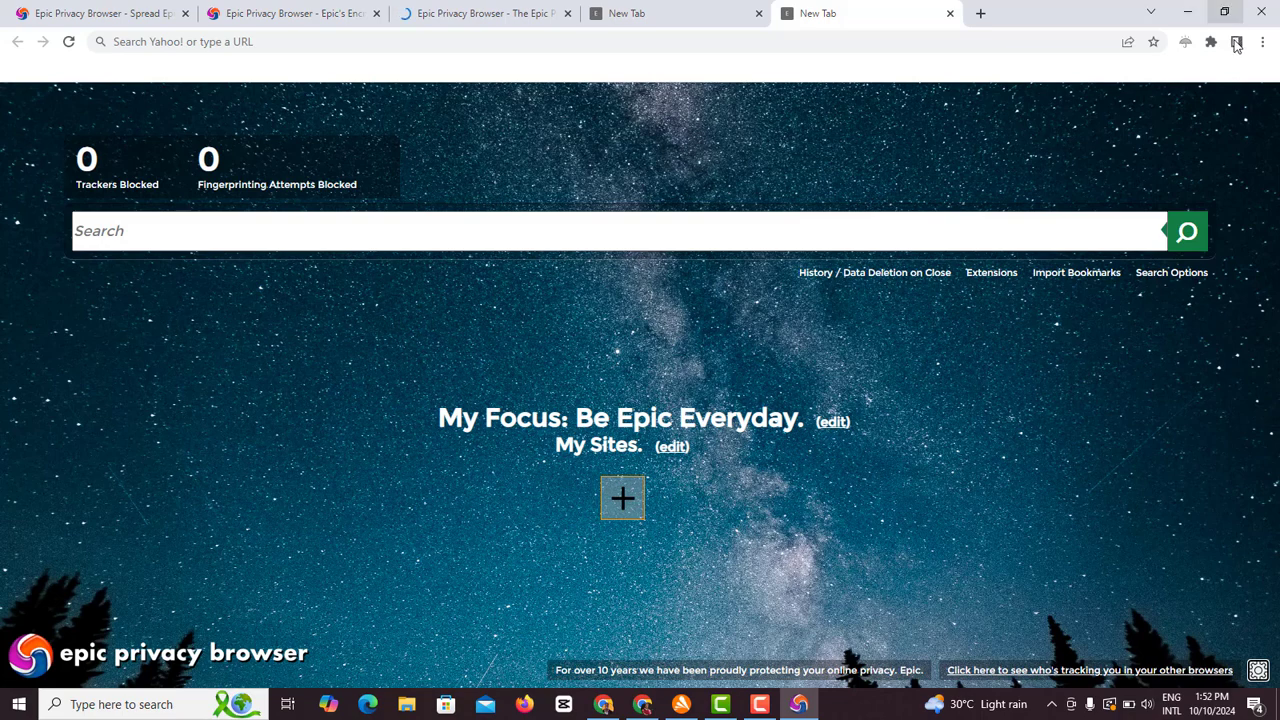
mouse_move(1210, 42)
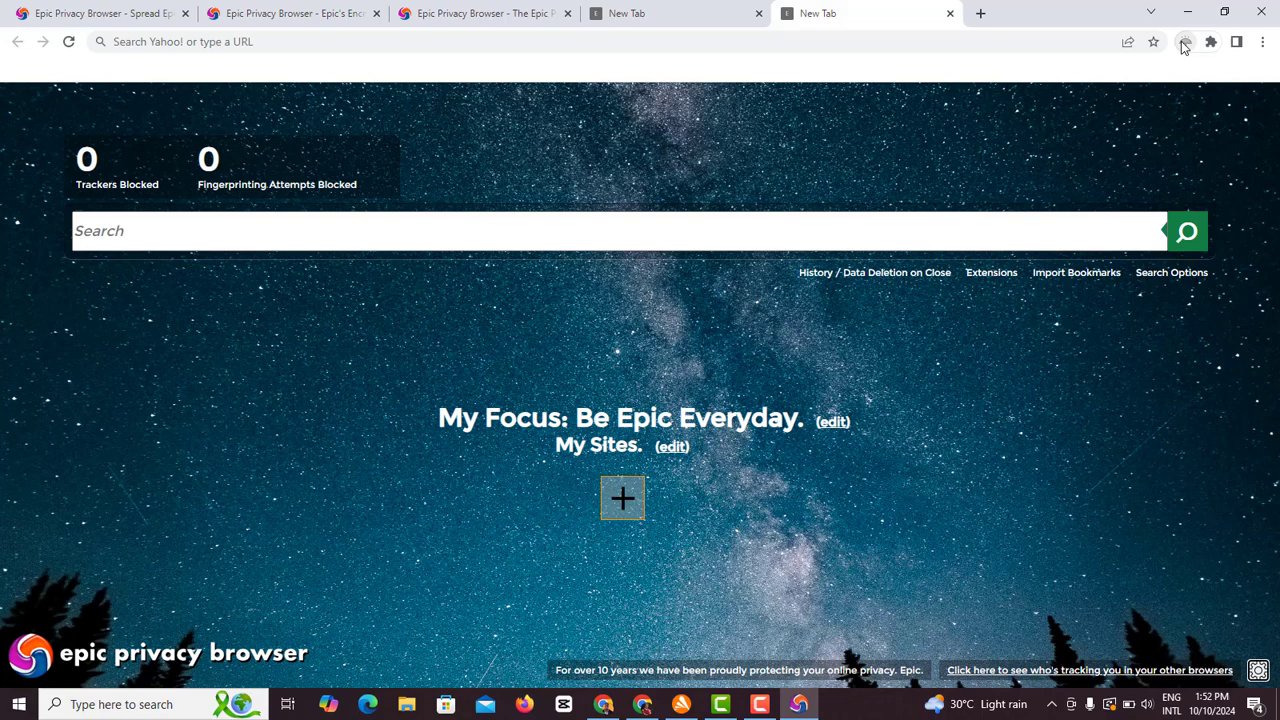
- Open the Epic umbrella panel listing Ad Block, HTTPS Preference, Encrypted Proxy and Fingerprinting Protection
click(1186, 42)
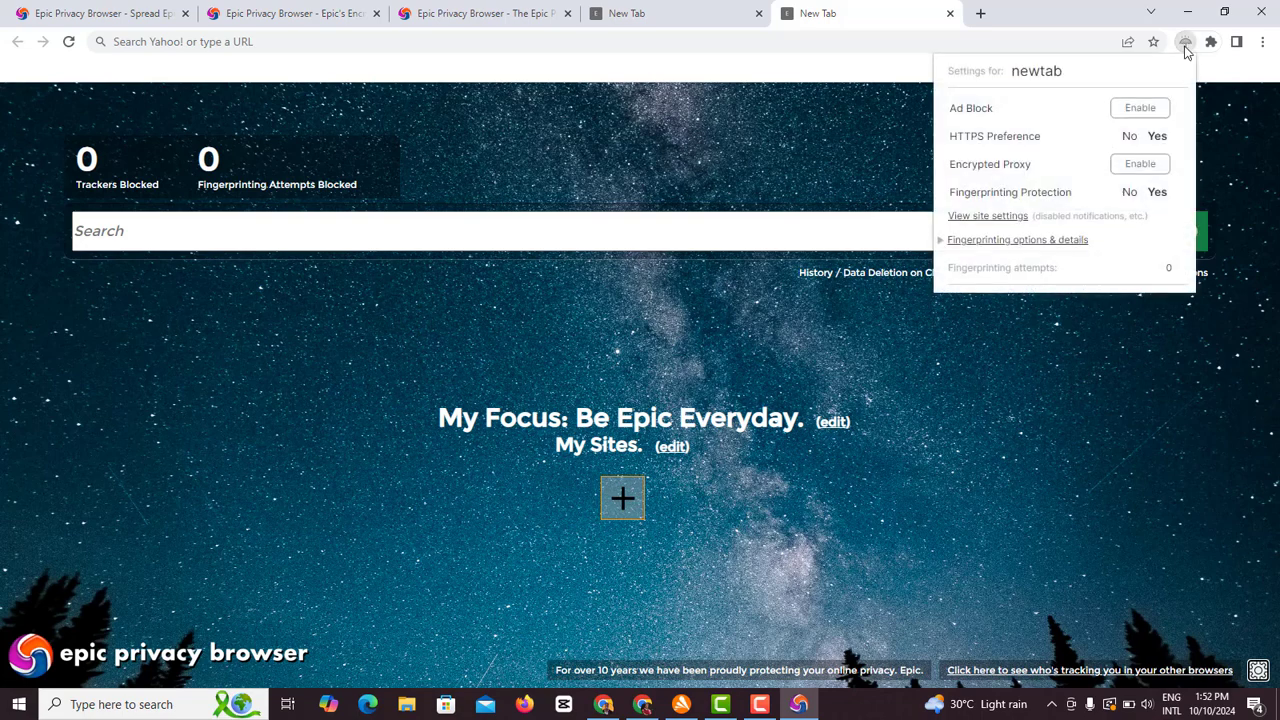
mouse_move(1007, 138)
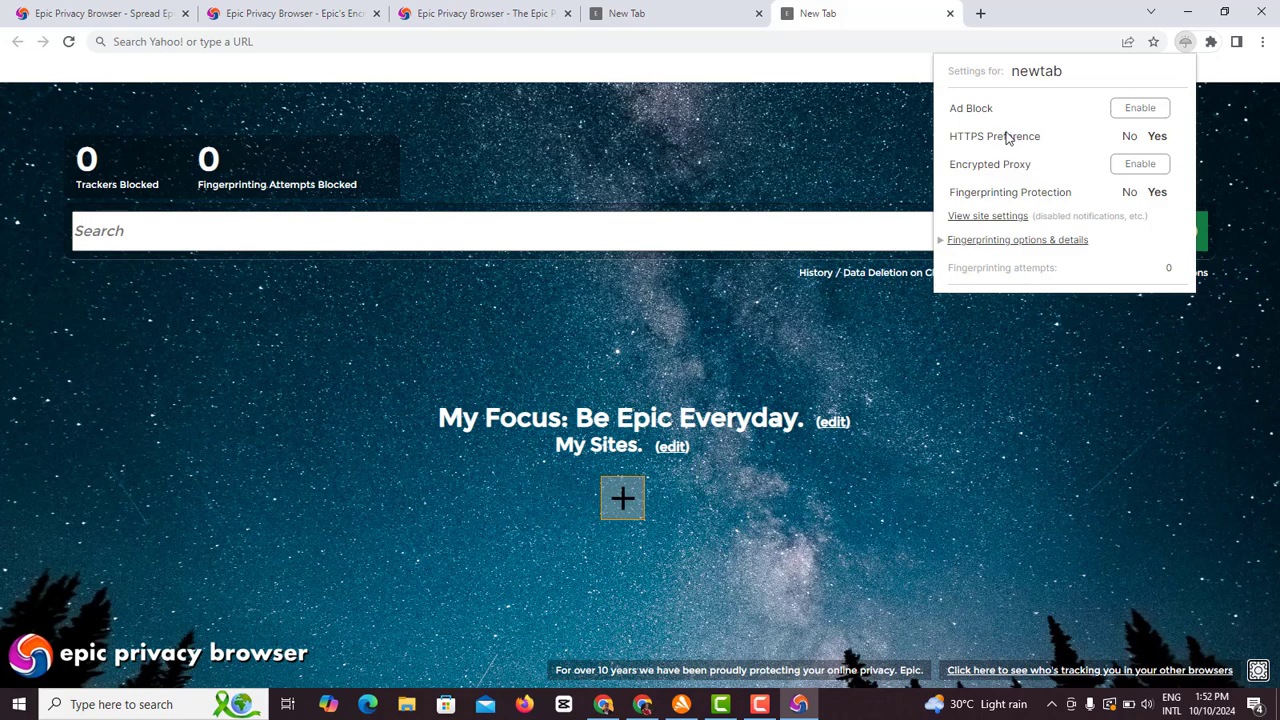
mouse_move(1093, 128)
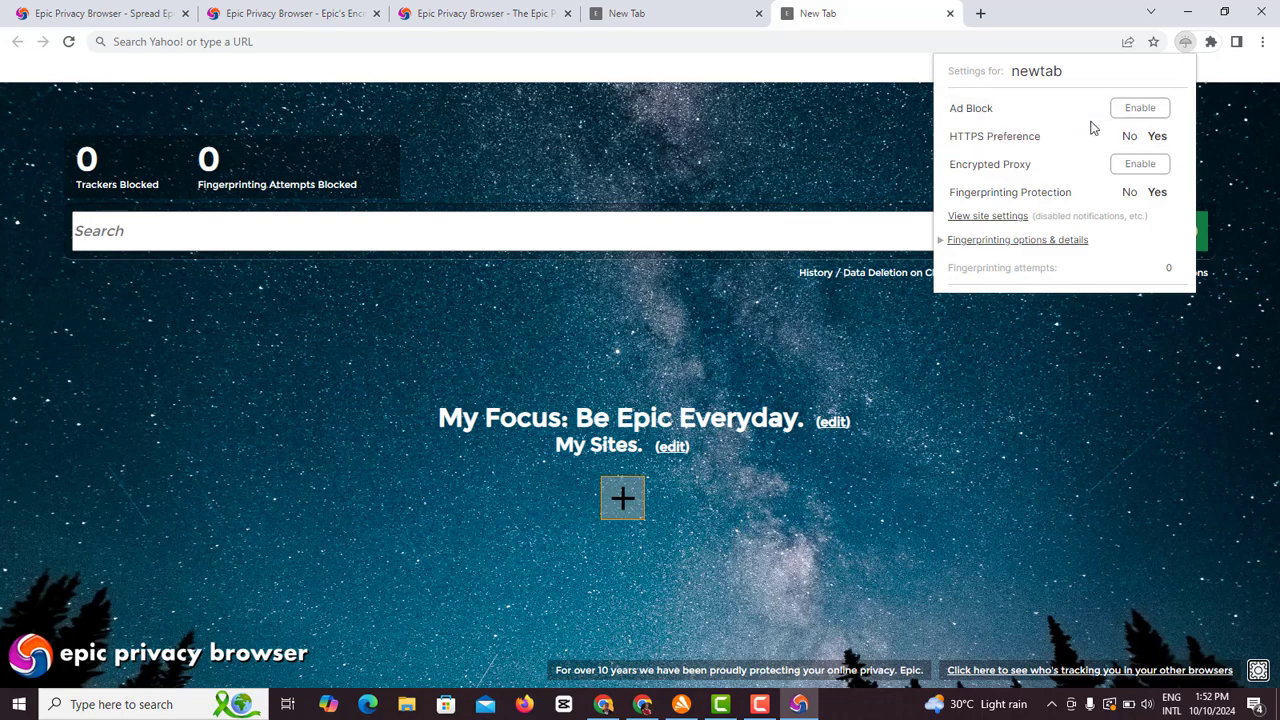
mouse_move(1000, 175)
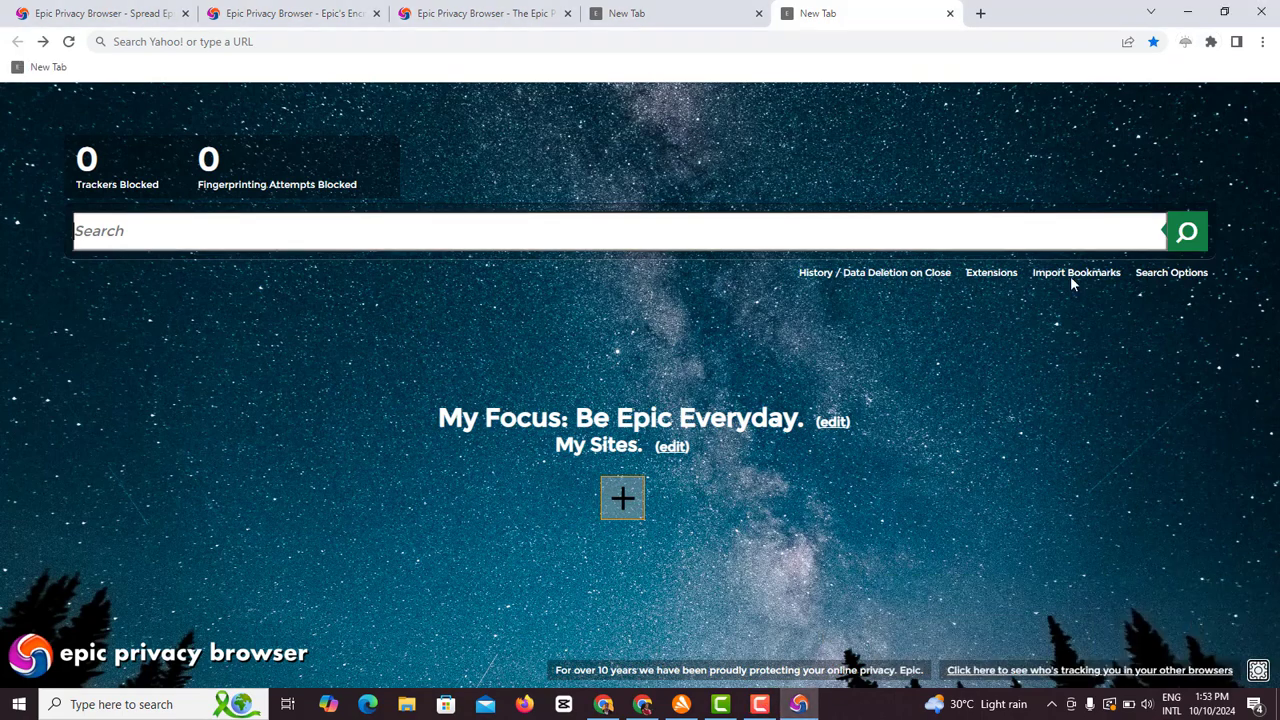
mouse_move(930, 309)
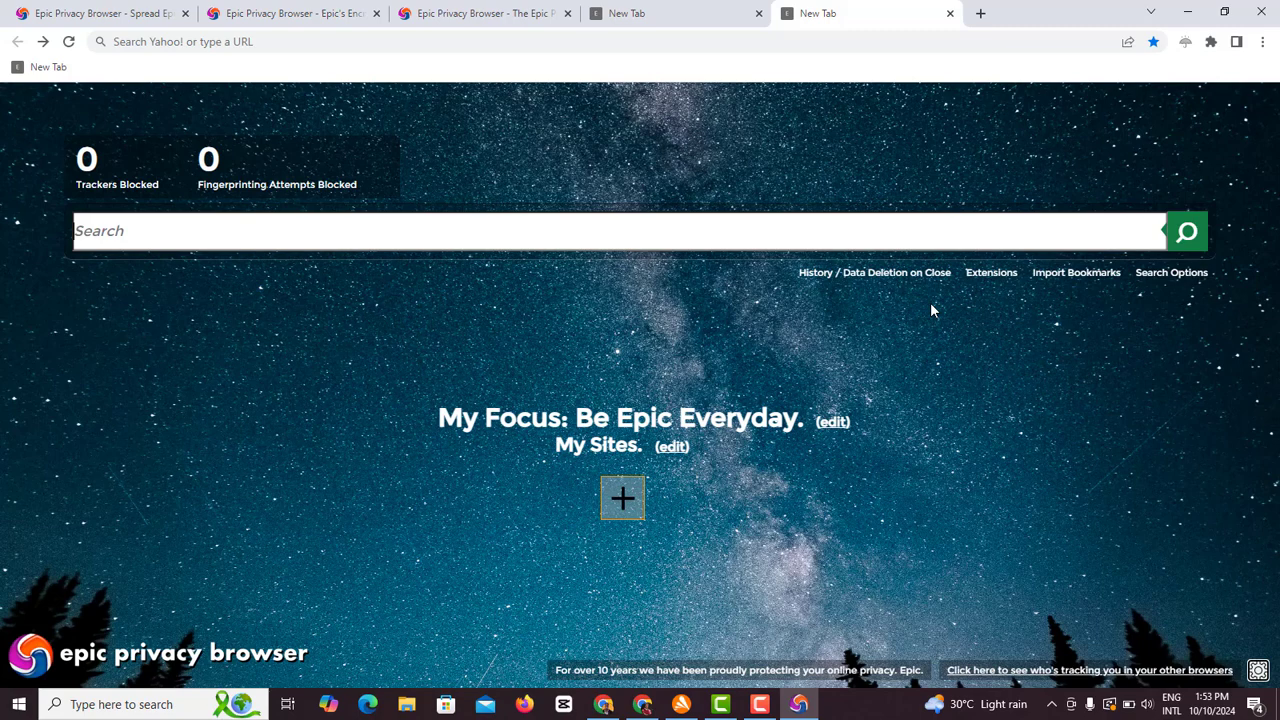
mouse_move(991, 272)
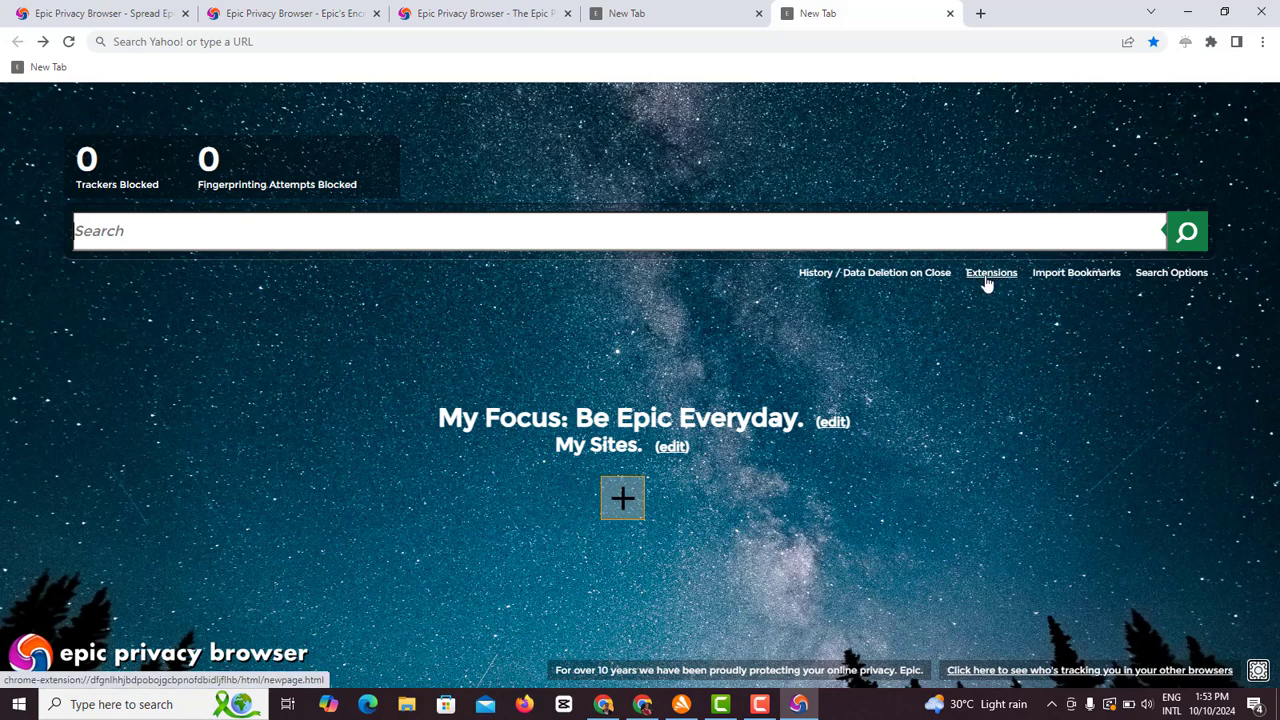
- Go to the Extensions page via the link under the new tab search bar
click(991, 272)
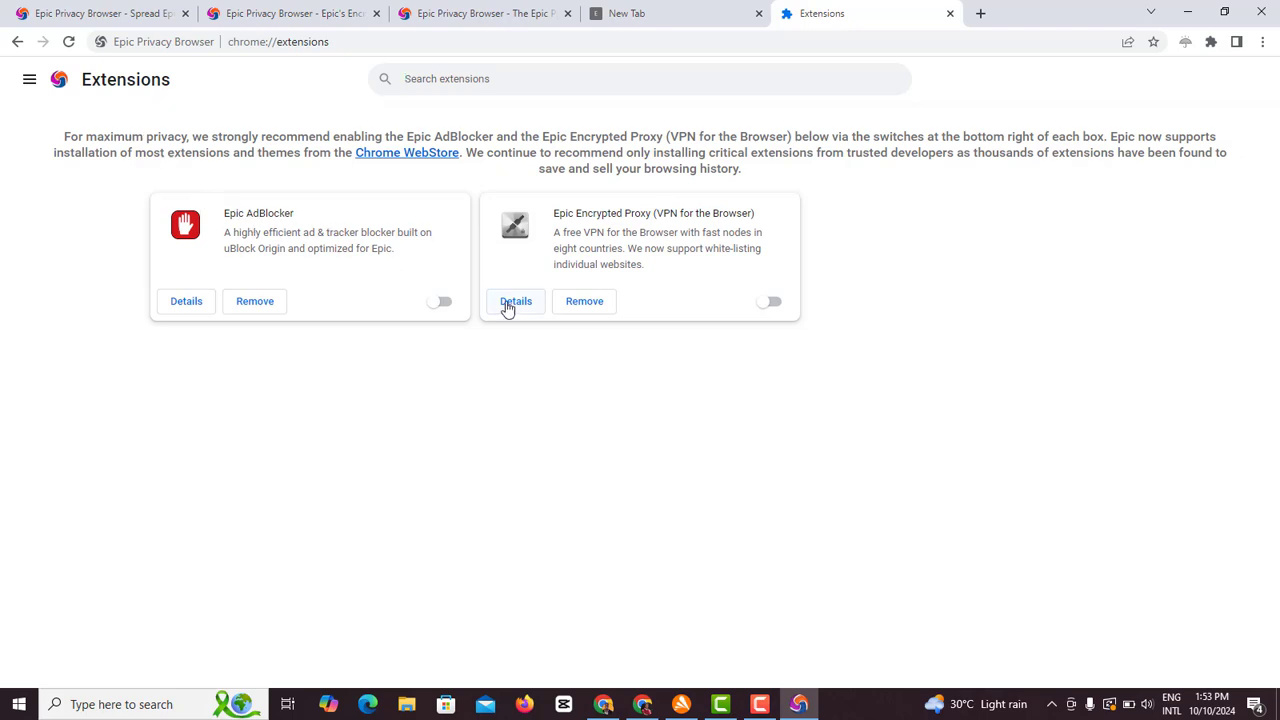
mouse_move(650, 230)
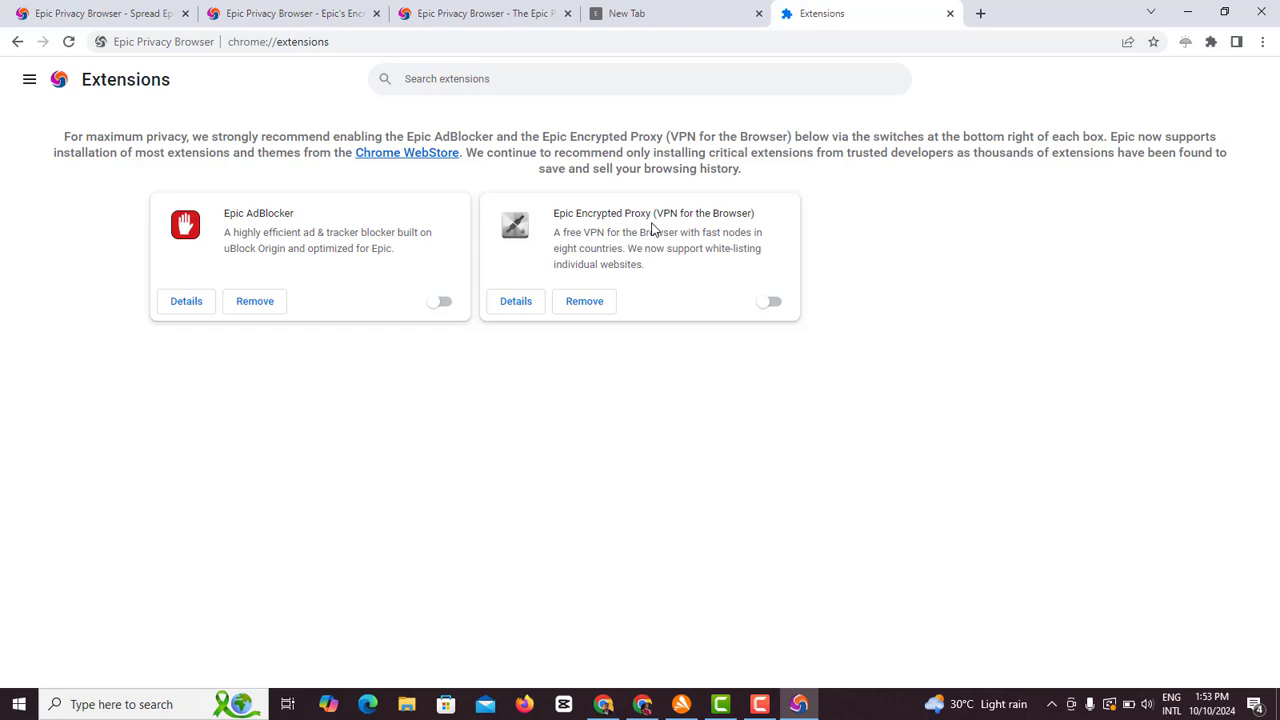
mouse_move(545, 296)
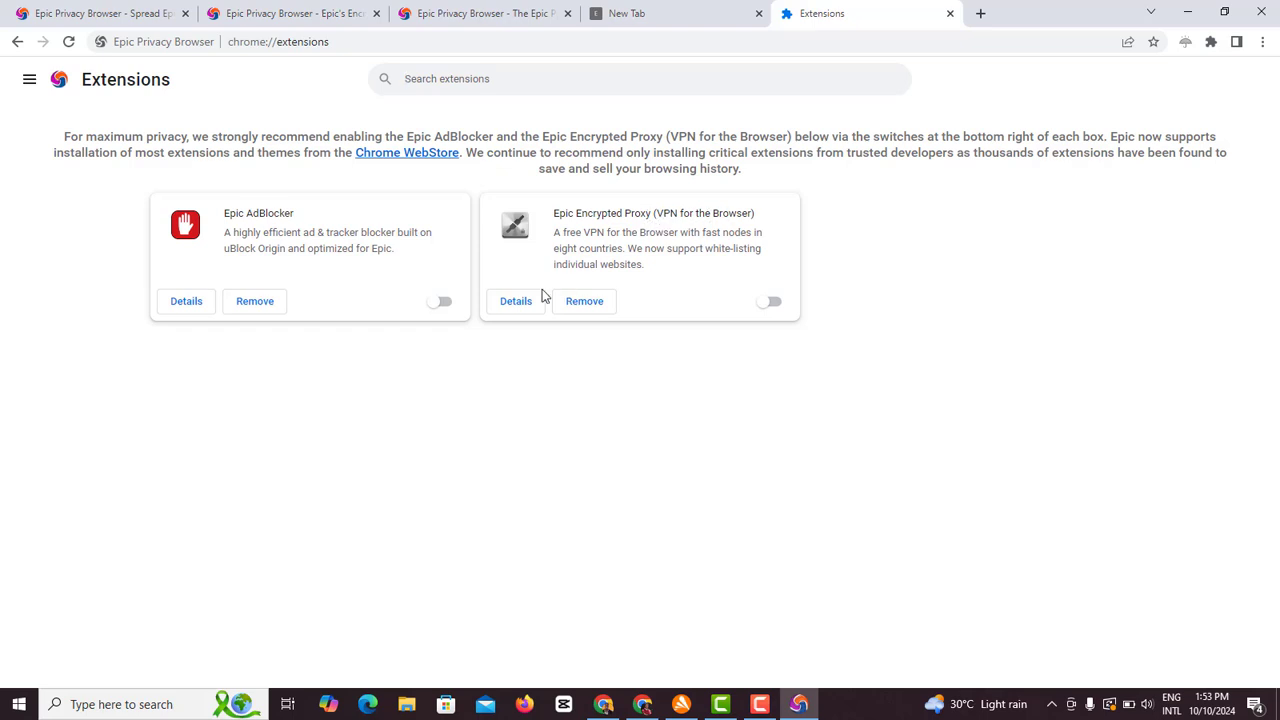
- Switch the Epic Encrypted Proxy extension on, leaving Epic AdBlocker off
click(768, 301)
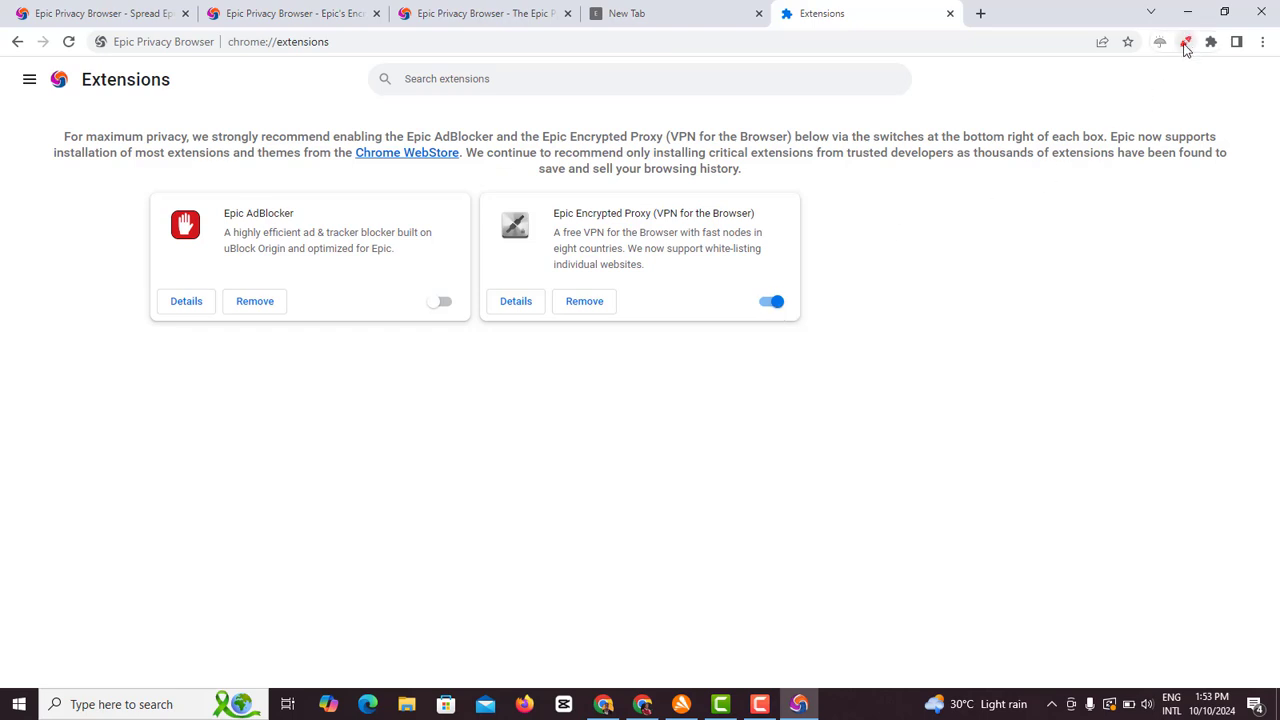
click(770, 301)
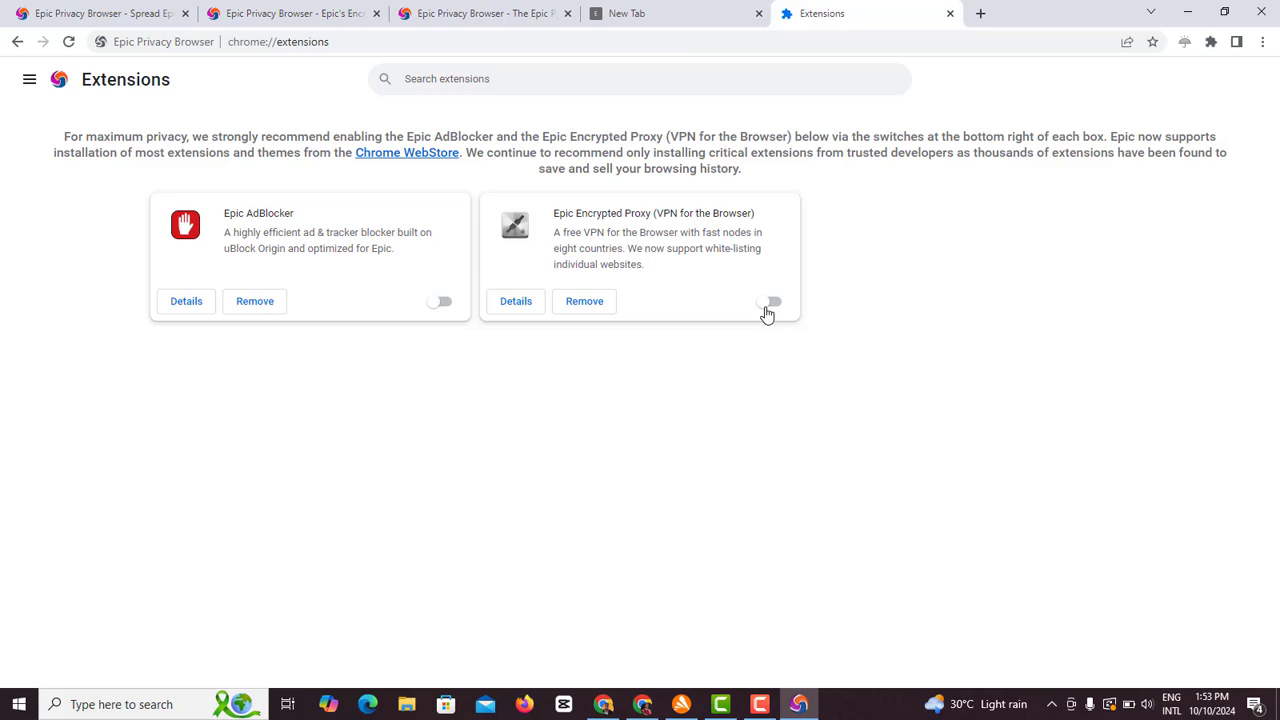
click(772, 301)
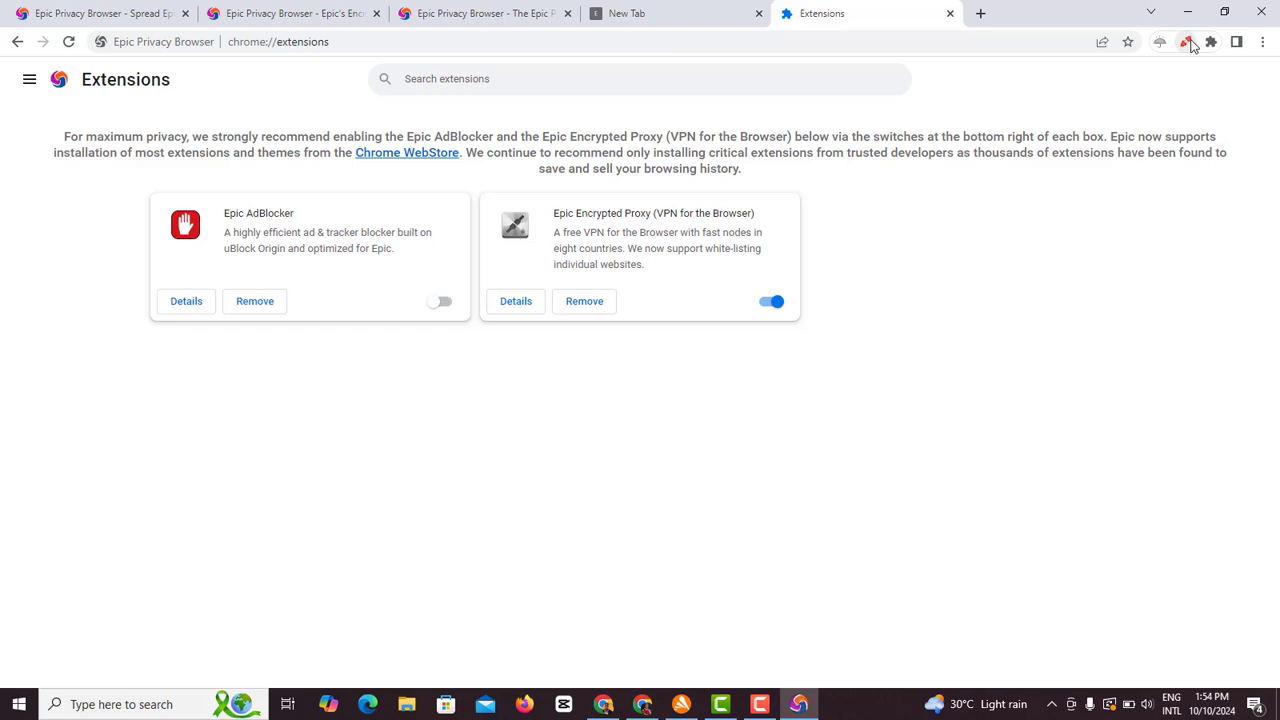
- Turn the encrypted proxy On from its toolbar popup, keeping US East Coast (default)
click(1187, 42)
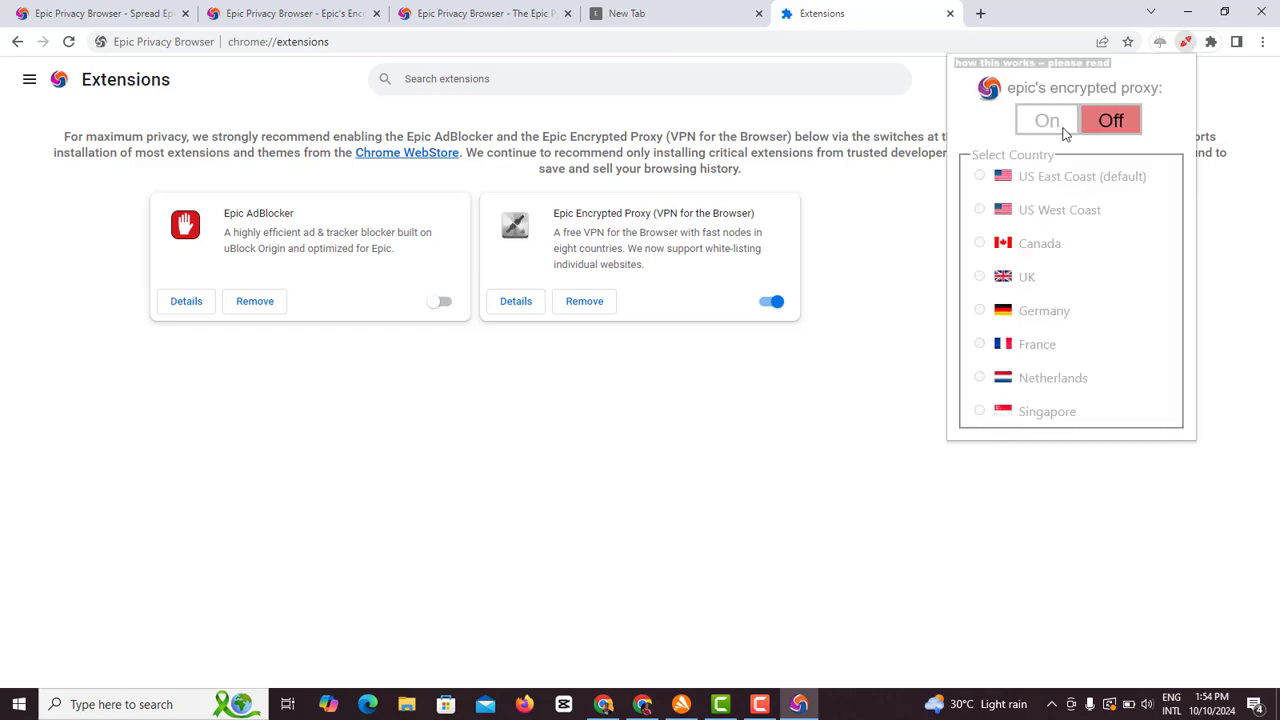
click(1031, 62)
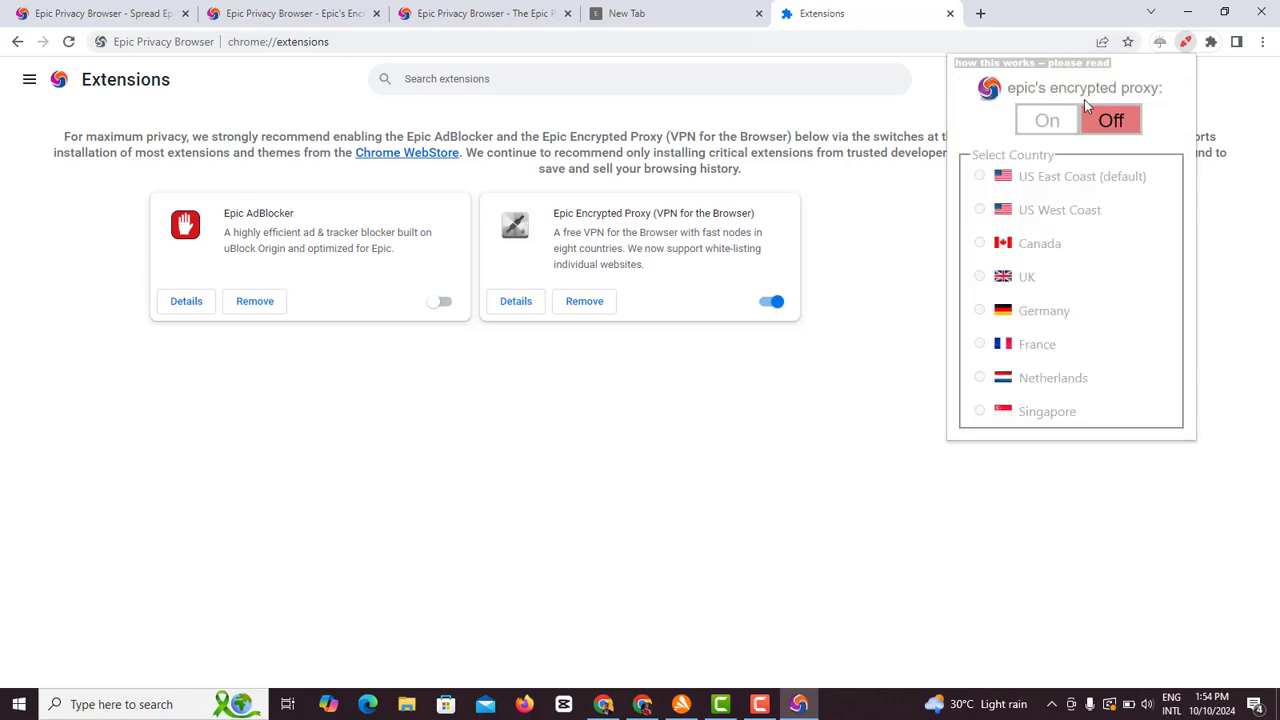
click(1046, 120)
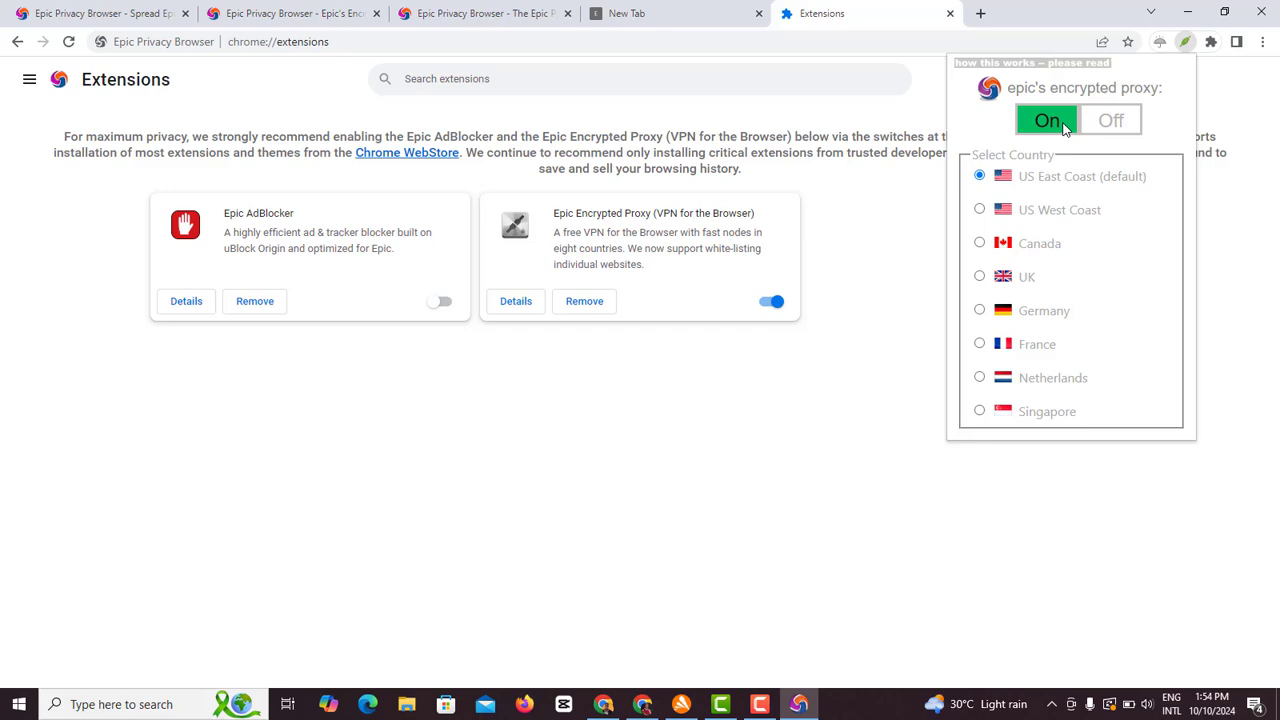
click(1111, 120)
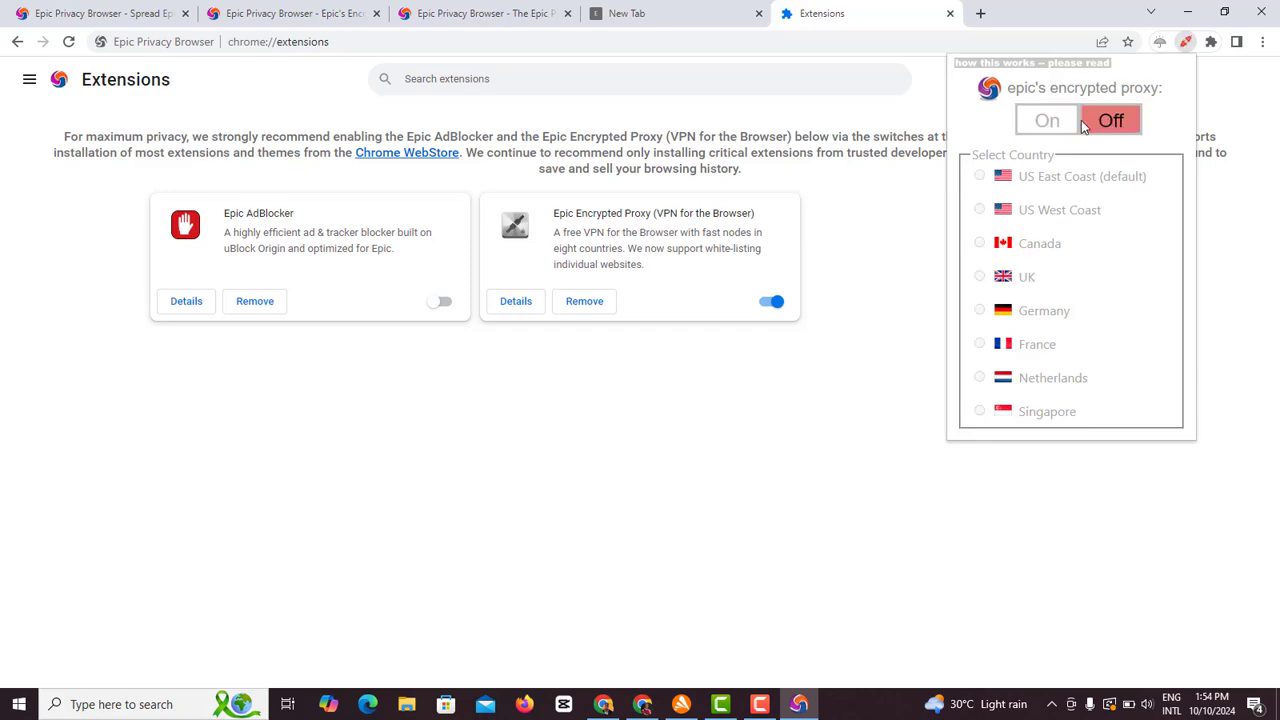
click(1046, 120)
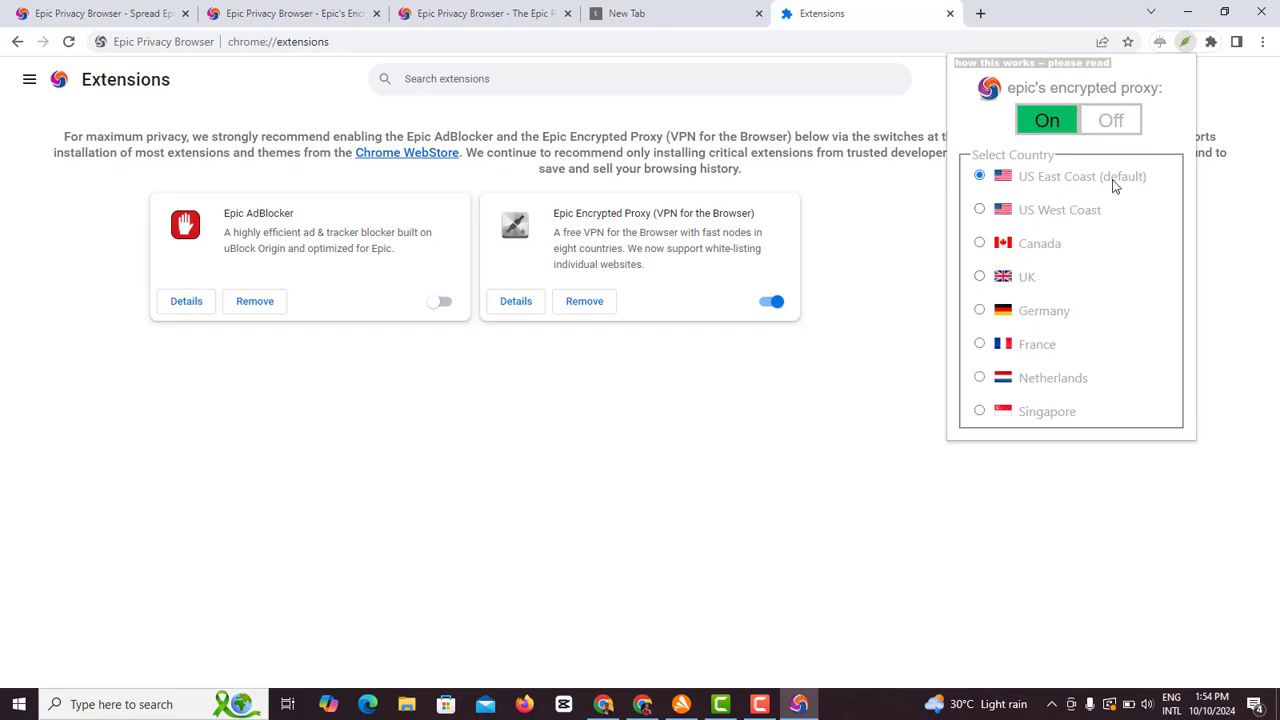
mouse_move(1025, 213)
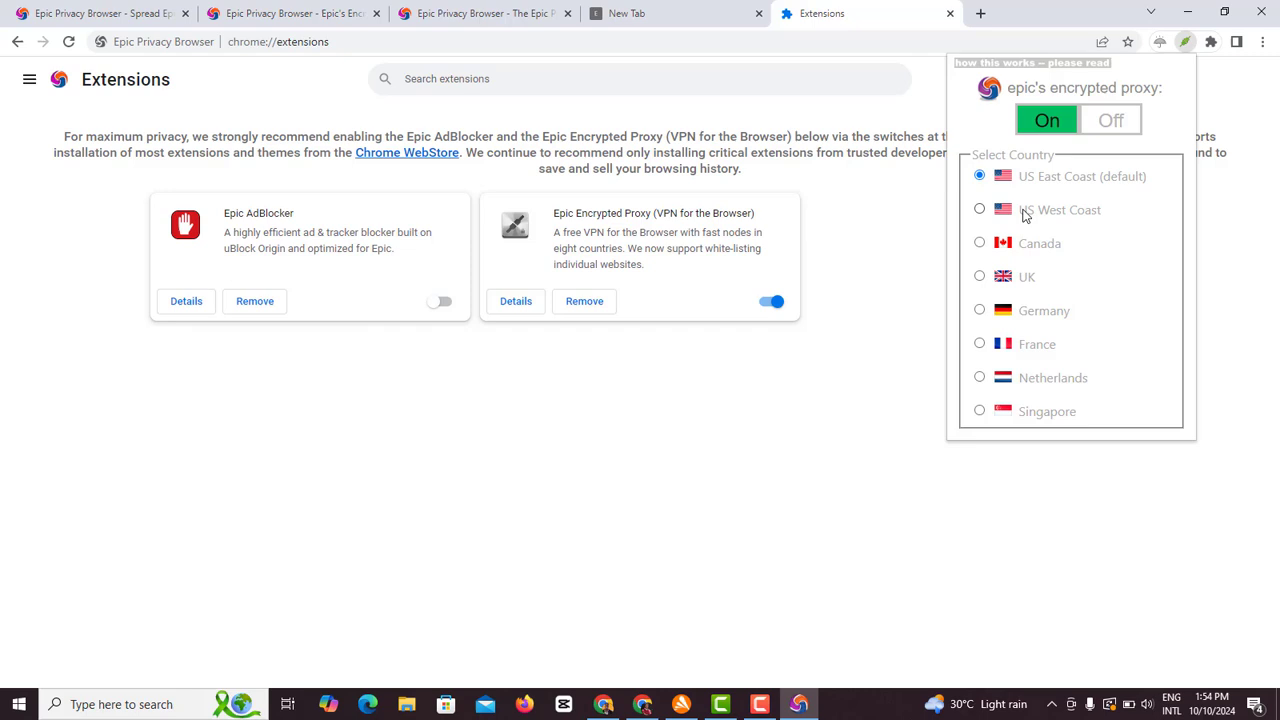
mouse_move(1008, 287)
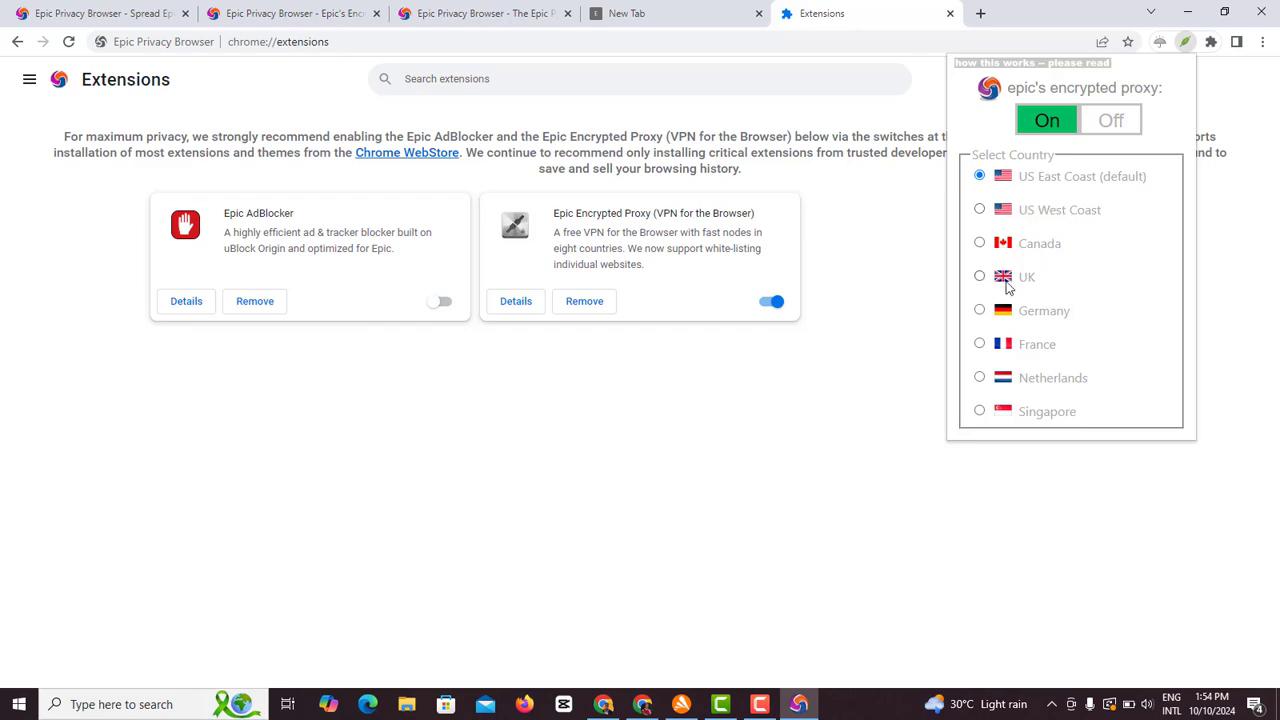
mouse_move(1047, 385)
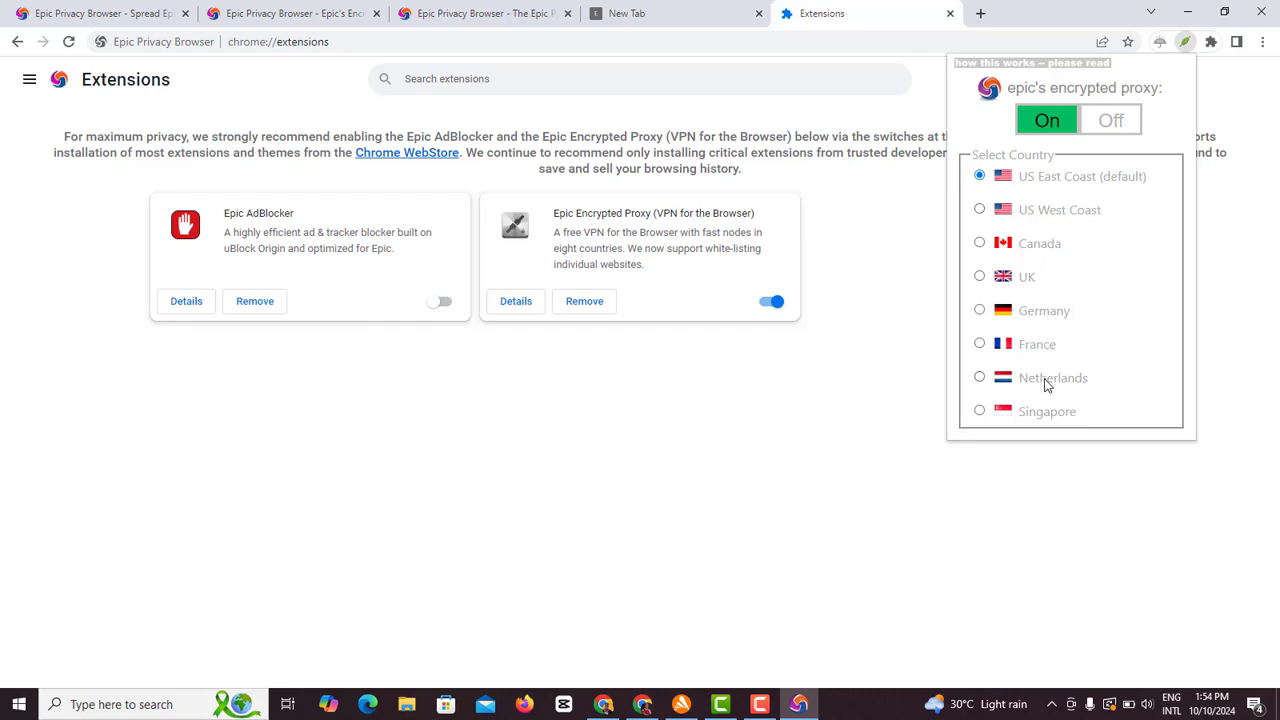
mouse_move(785, 444)
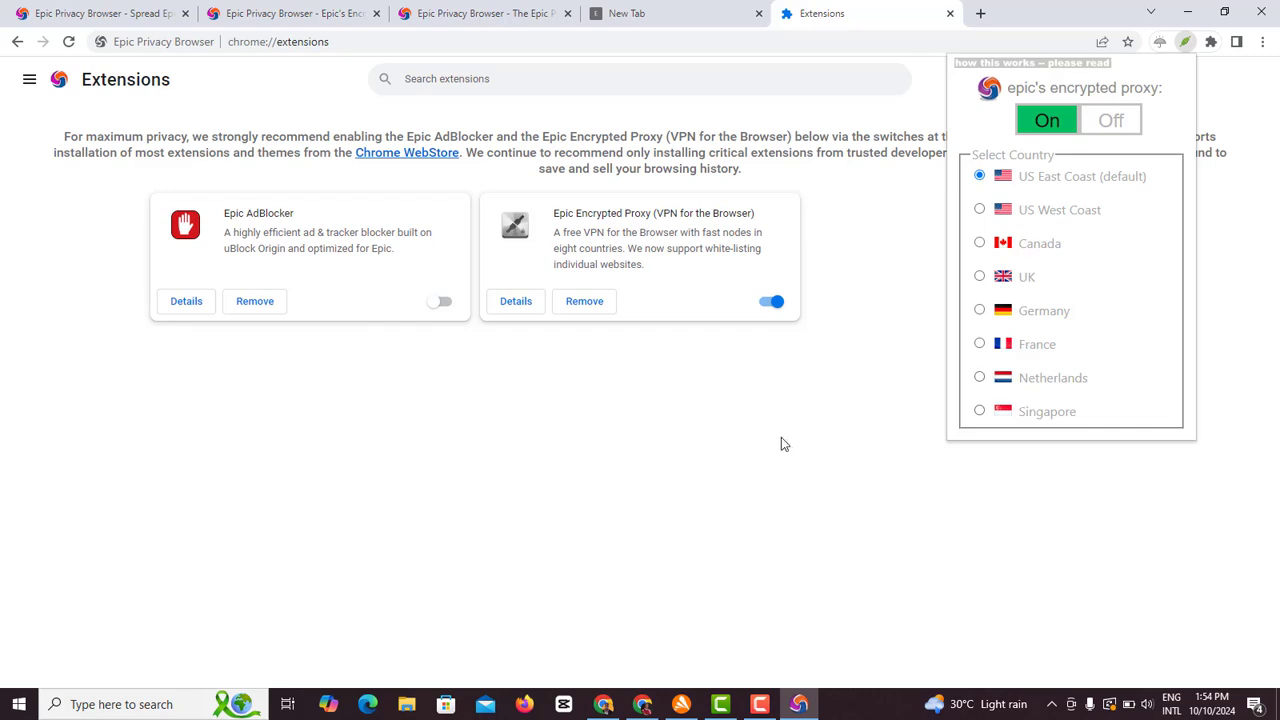
mouse_move(762, 451)
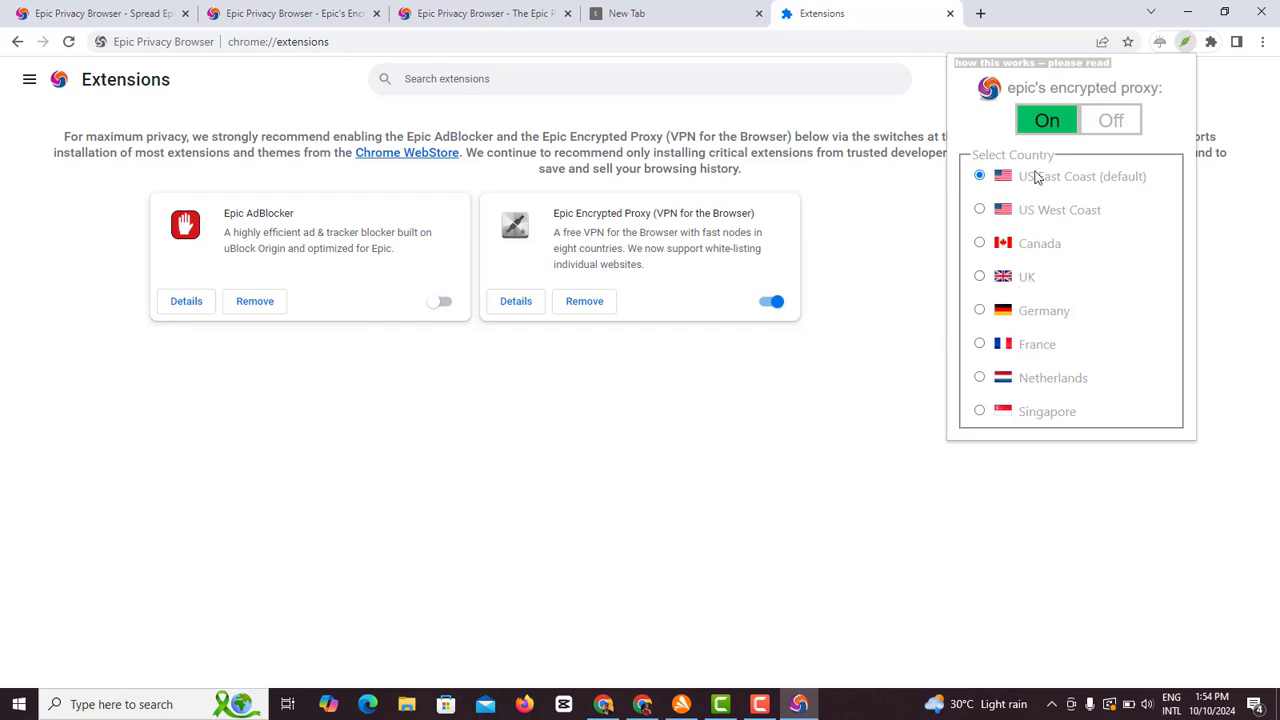
- Select UK under Select Country in the proxy popup
click(979, 277)
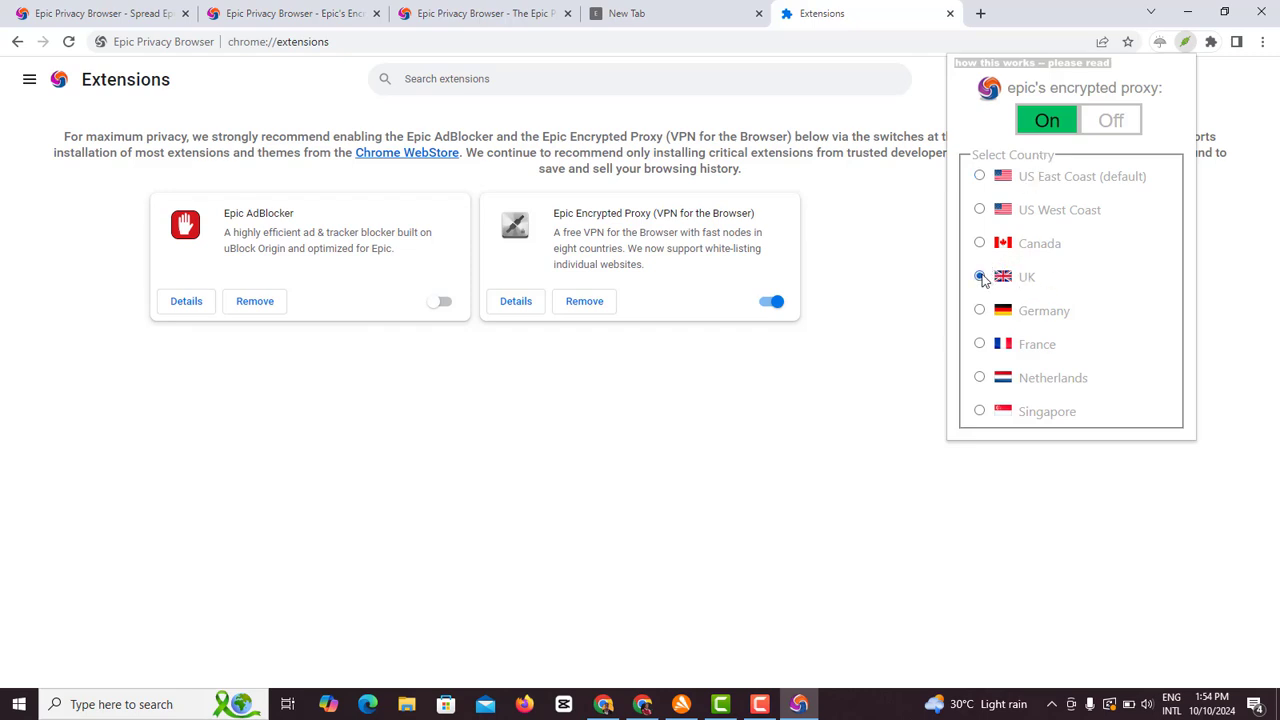
click(979, 276)
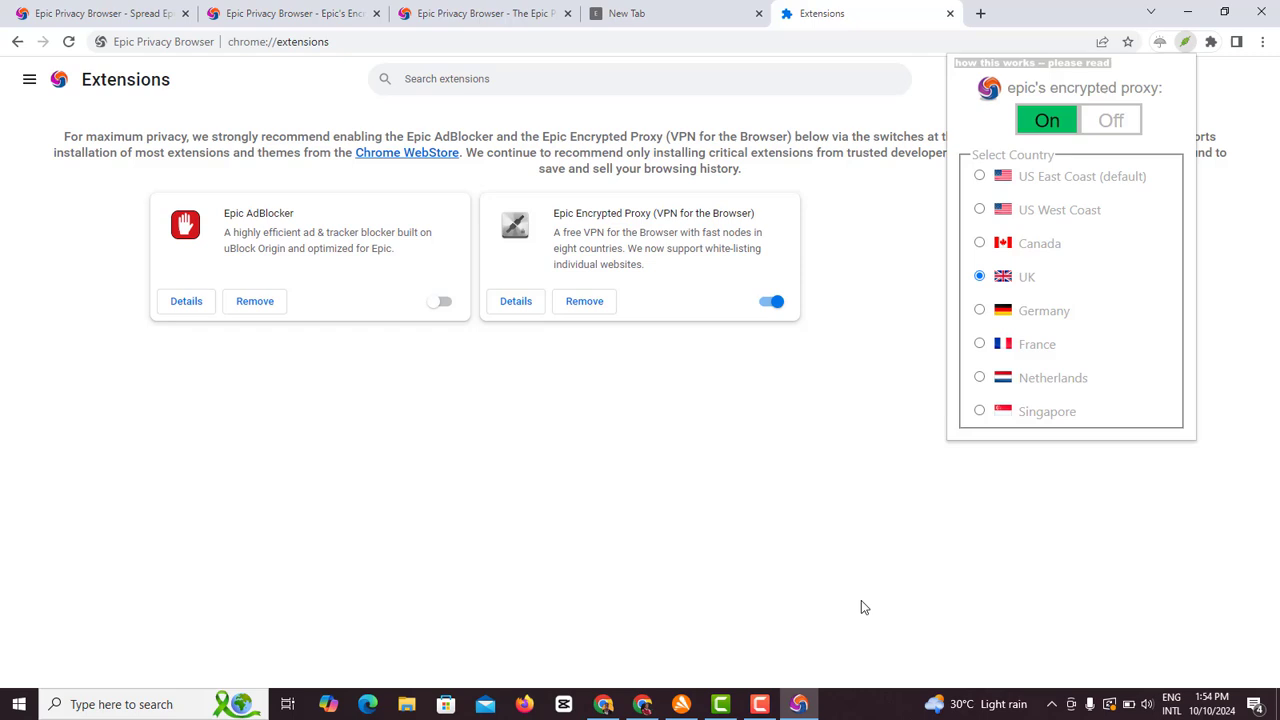
mouse_move(1074, 230)
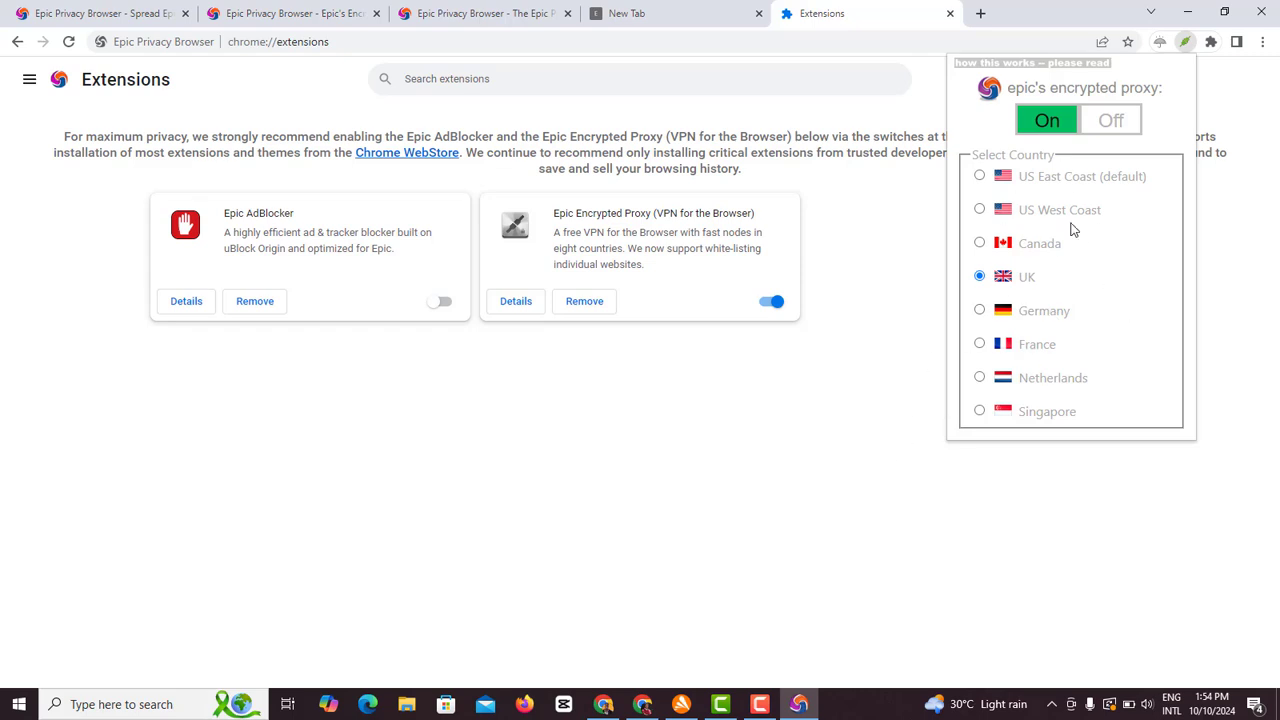
mouse_move(783, 375)
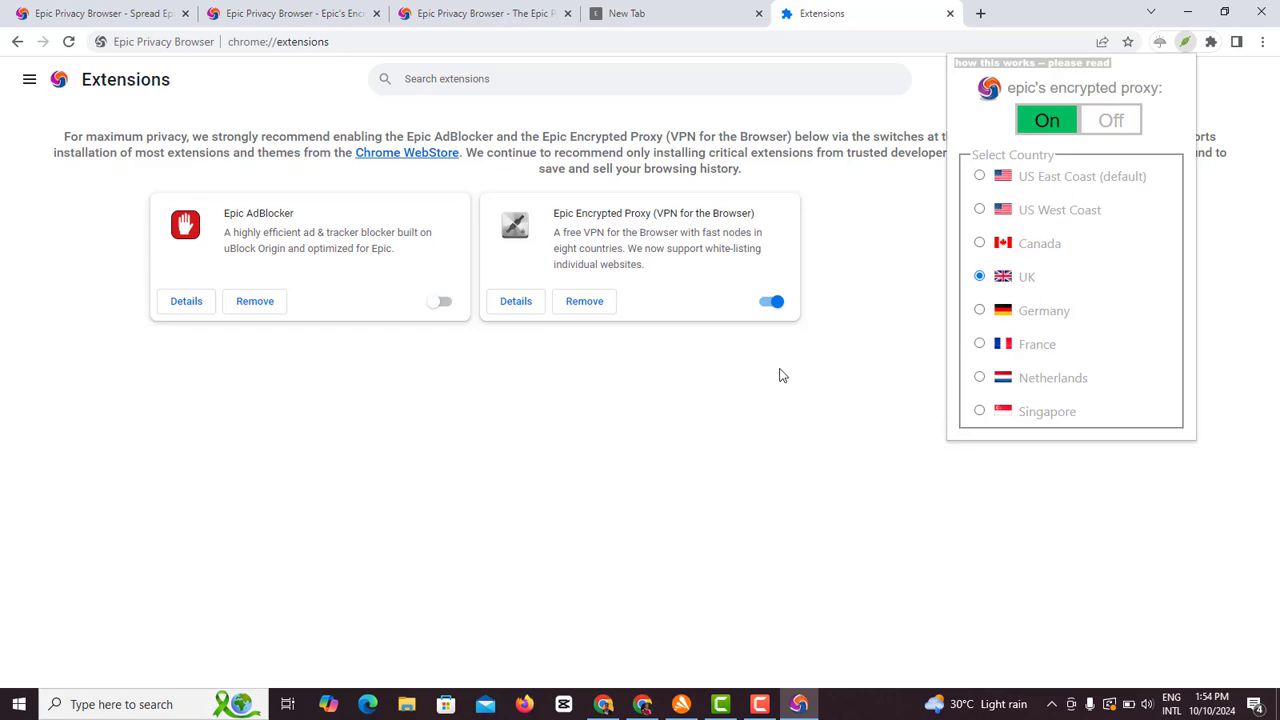
mouse_move(911, 315)
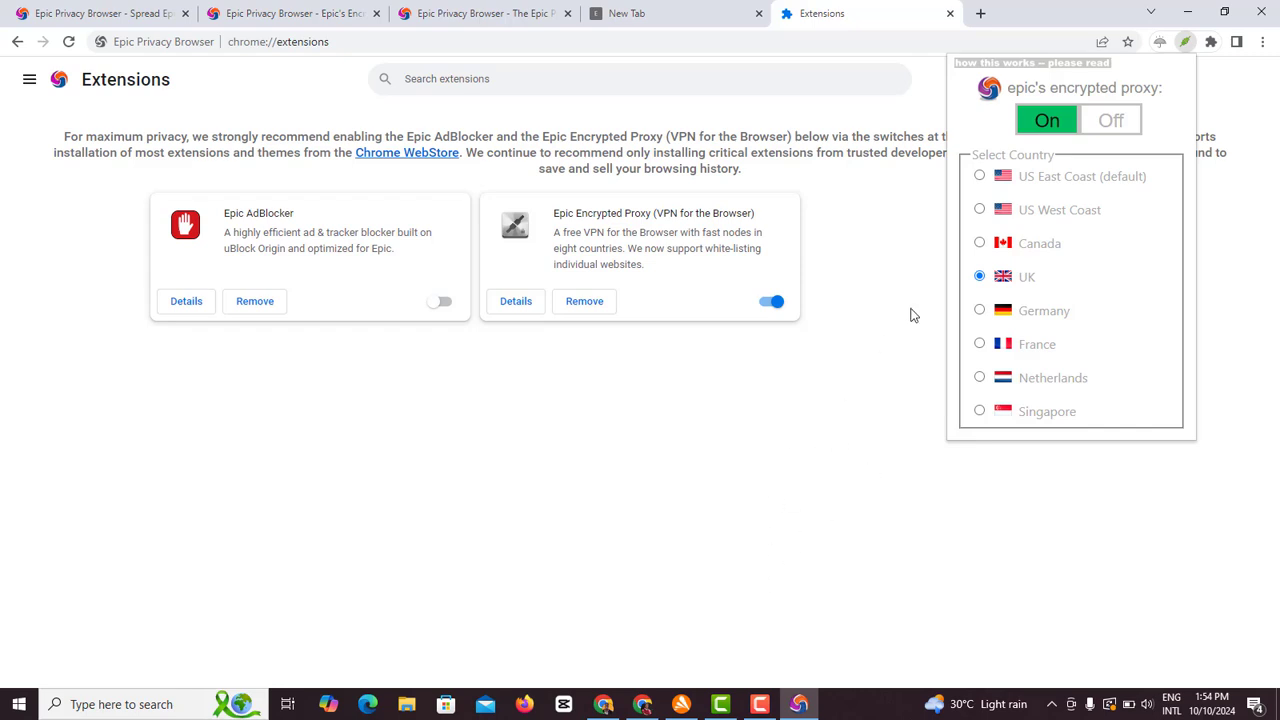
mouse_move(858, 358)
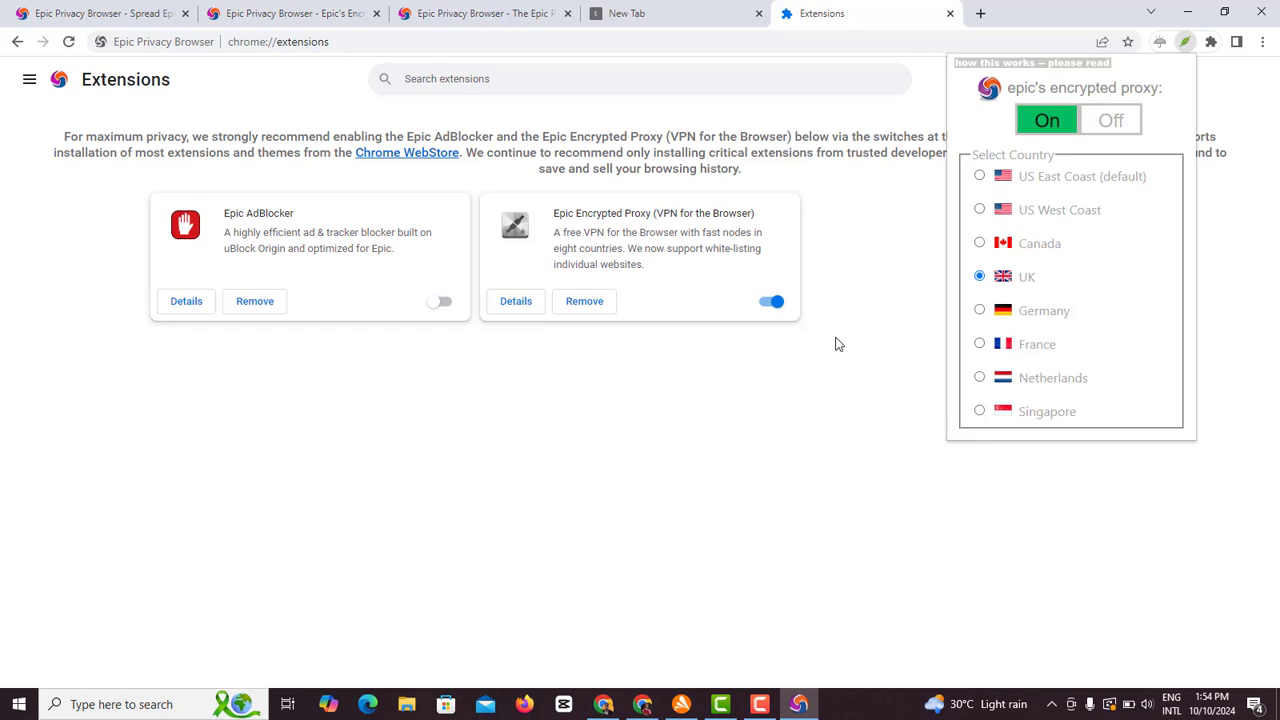
- Dismiss the proxy popup and return to the Extensions page
click(1185, 41)
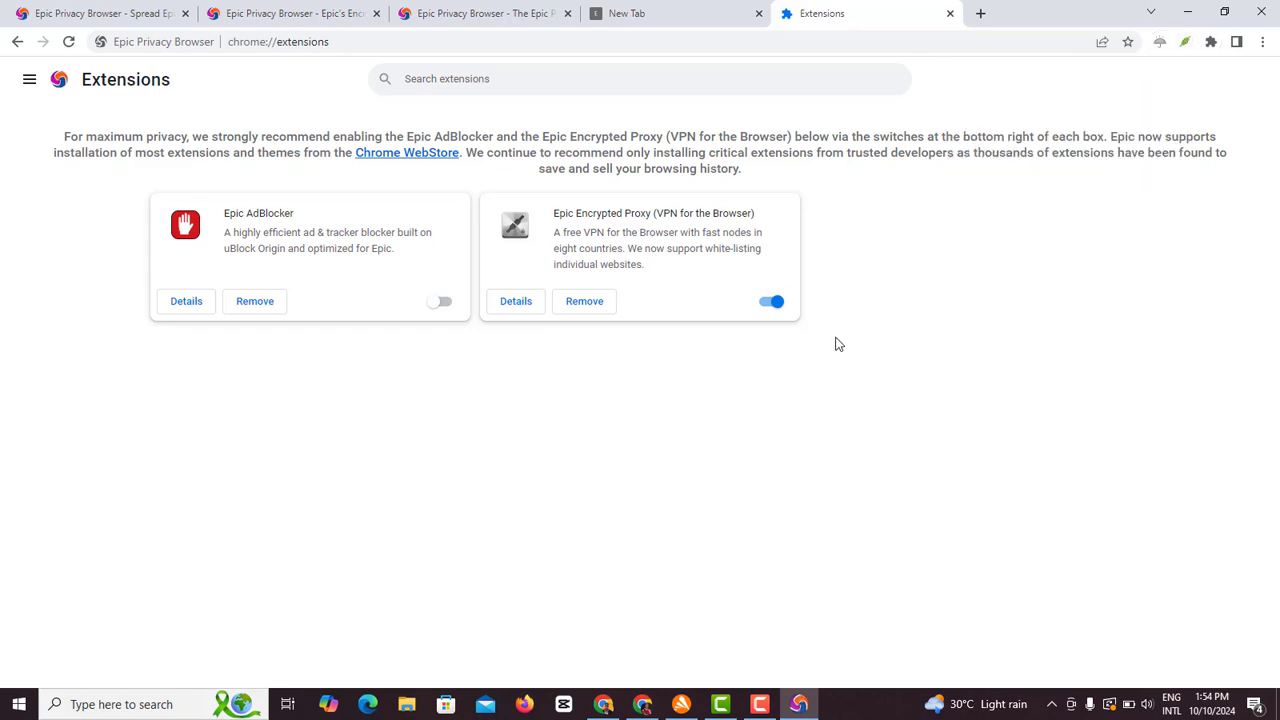
click(758, 704)
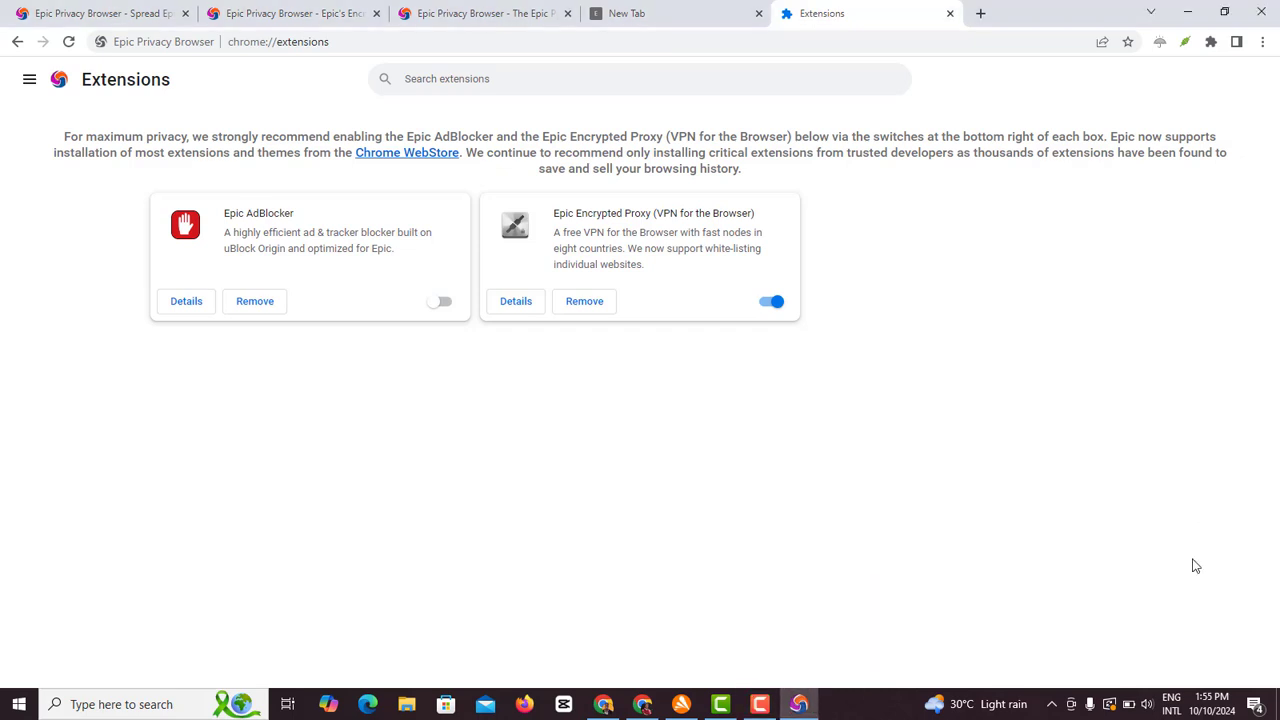
mouse_move(756, 589)
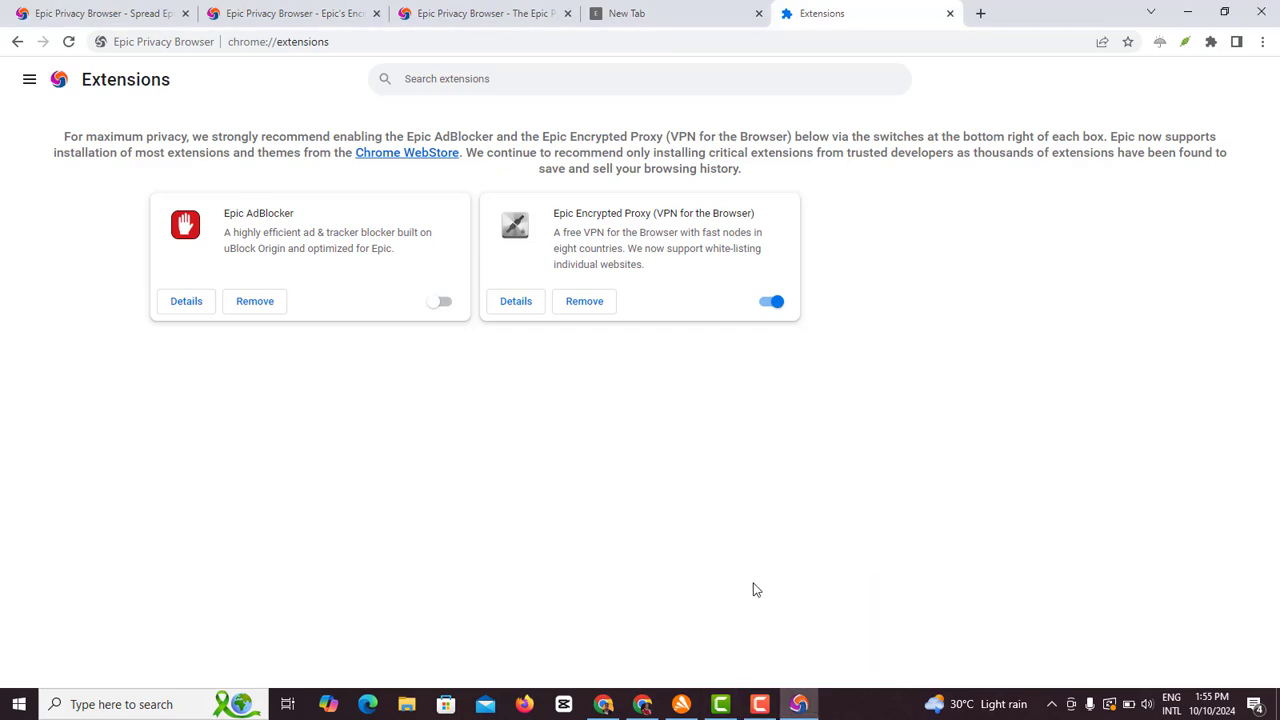